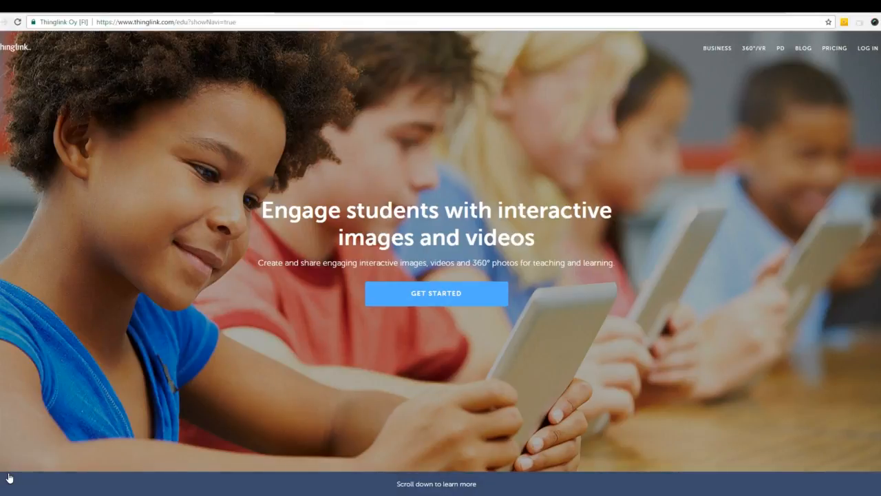
# Step: Find the examples gallery on the EDU page and open the Map example project
pyautogui.scroll(-3)
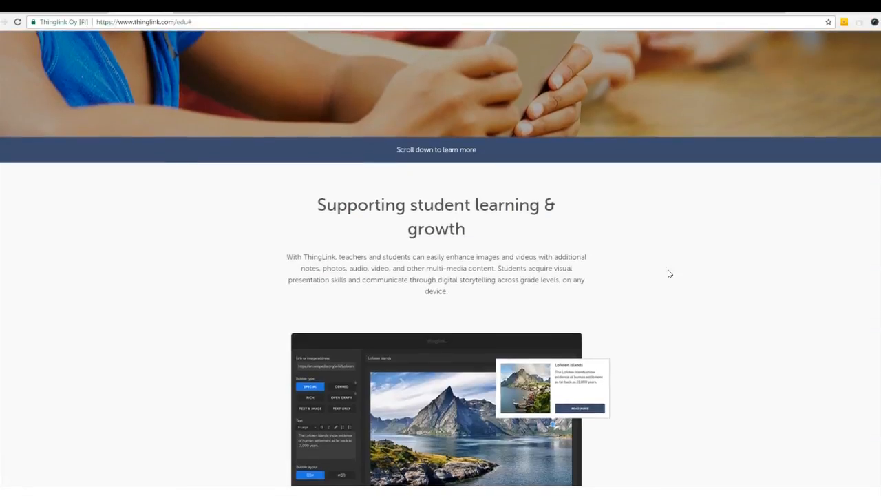
pyautogui.scroll(-3)
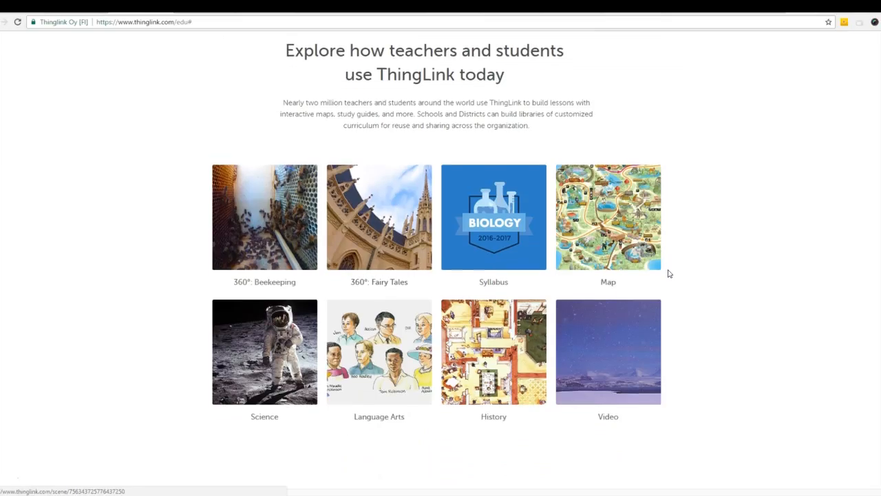
pyautogui.moveTo(507, 347)
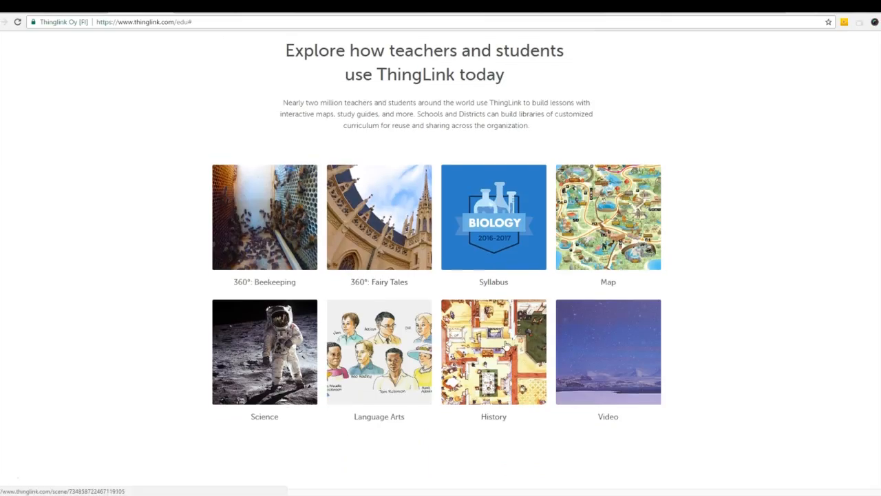
pyautogui.click(493, 352)
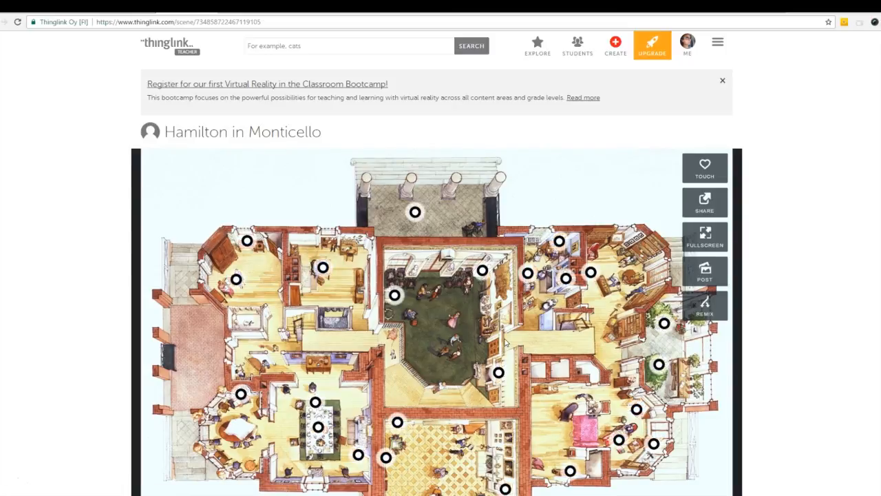
# Step: Preview one tag's popup on the Monticello floor plan, then return to the education home page
pyautogui.click(498, 372)
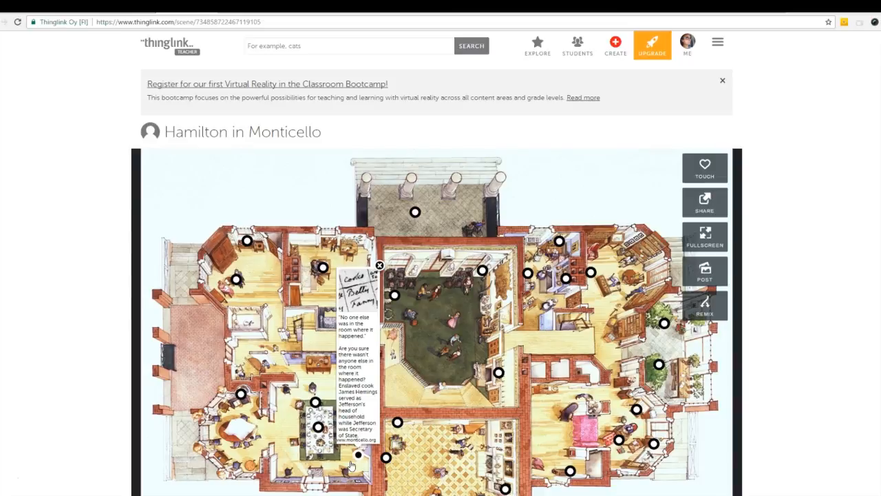
pyautogui.click(379, 264)
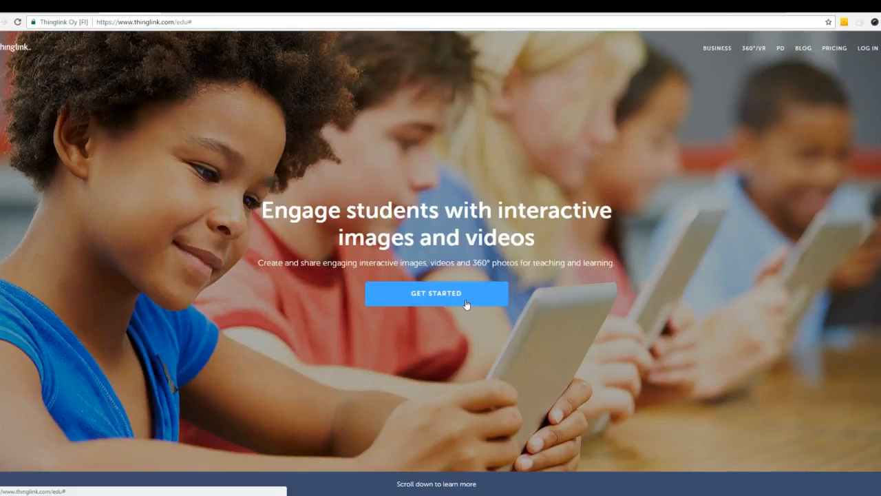
# Step: Start the free Basic teacher plan and log in with a Google account
pyautogui.scroll(-3)
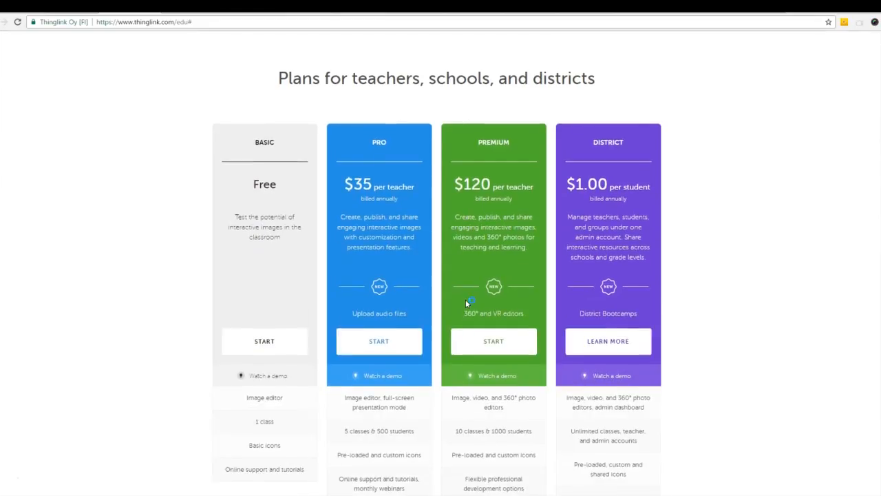
pyautogui.moveTo(250, 289)
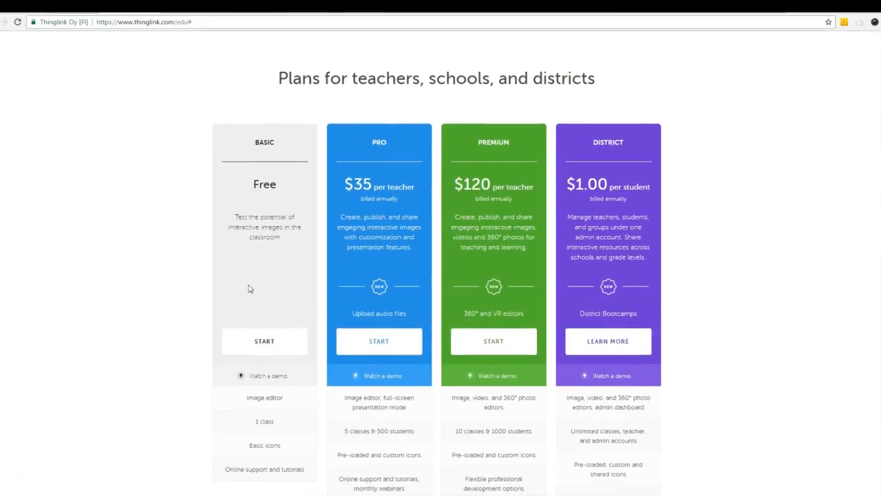
pyautogui.click(264, 342)
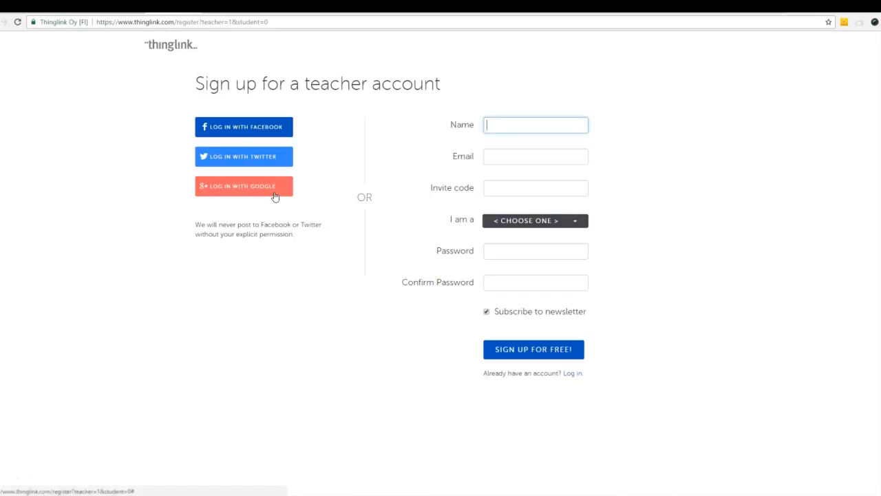
pyautogui.click(244, 186)
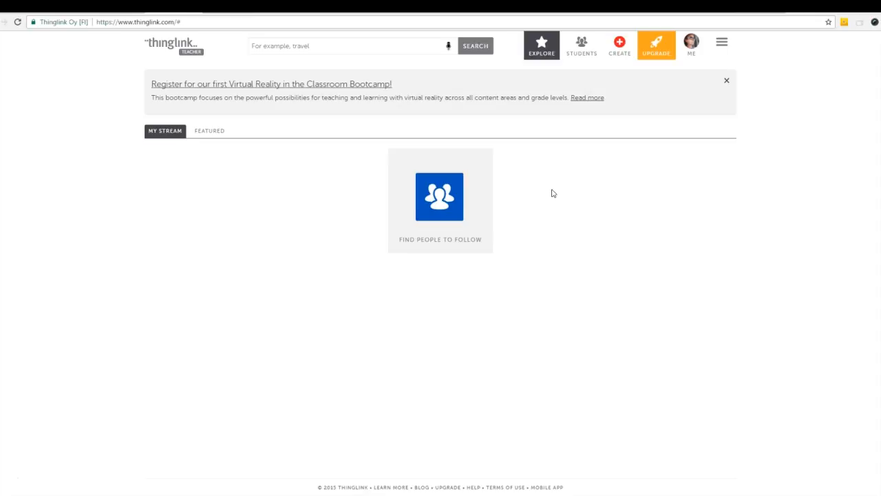
pyautogui.moveTo(620, 46)
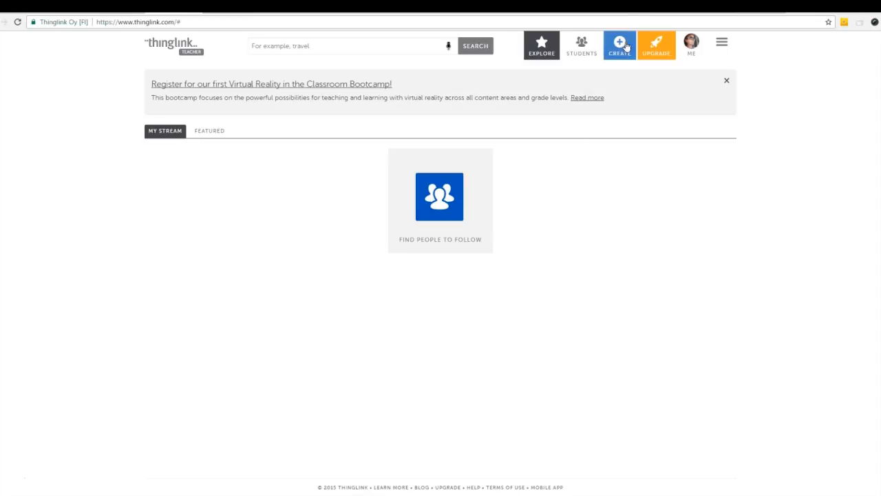
# Step: Create new content by importing the Animal Farm poster from its web URL for tagging
pyautogui.click(618, 43)
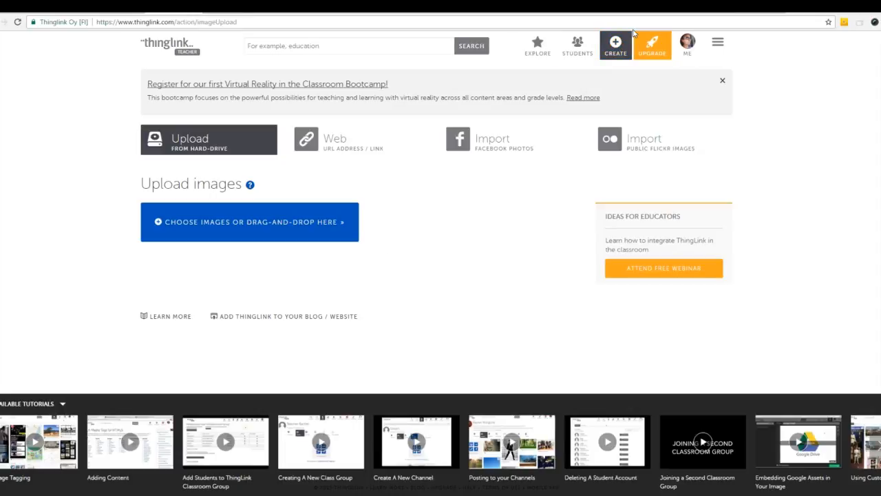
pyautogui.moveTo(633, 33)
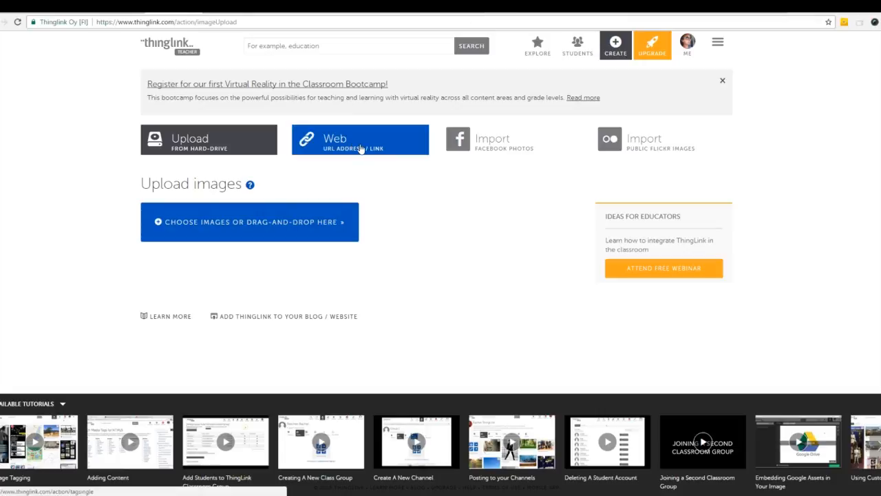
pyautogui.click(360, 139)
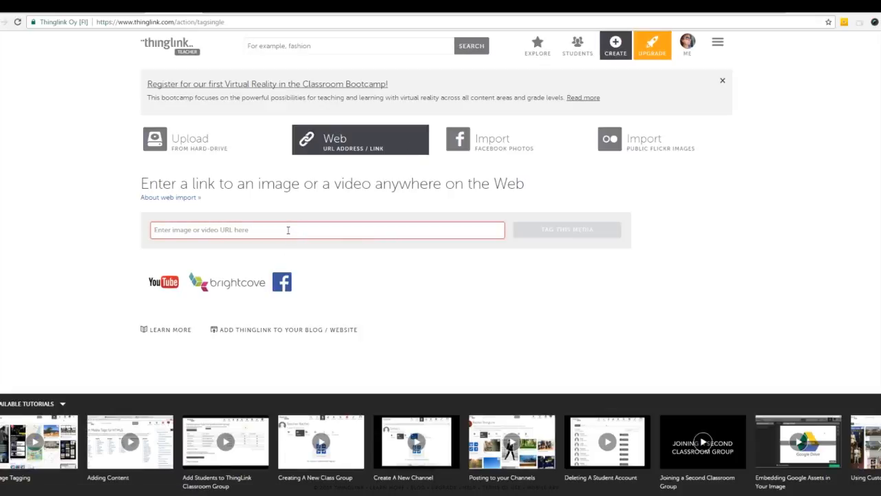
pyautogui.click(568, 229)
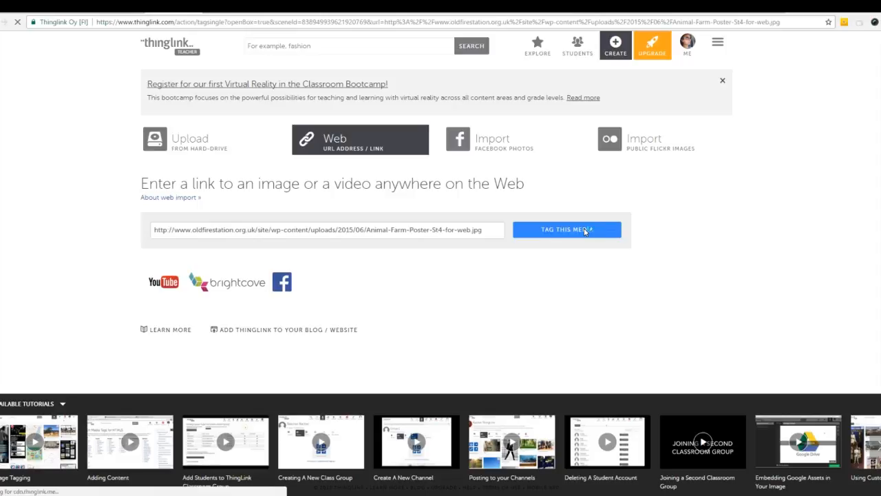
pyautogui.click(567, 228)
pyautogui.write('Animal')
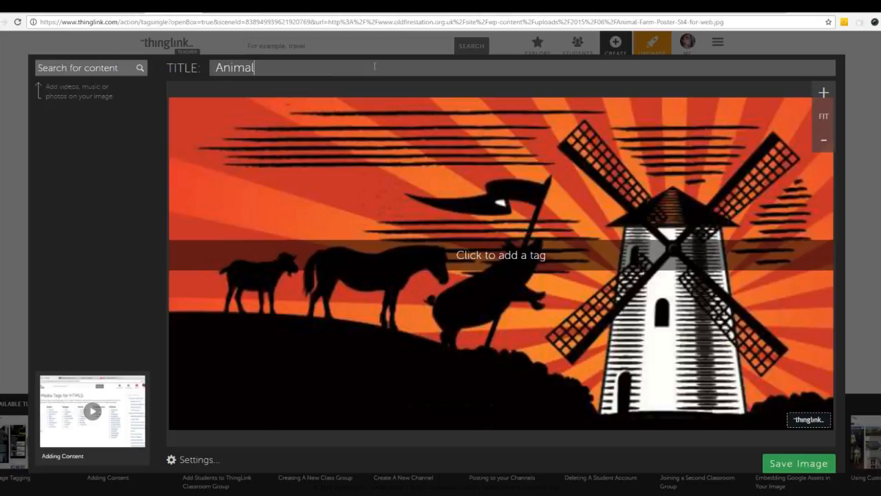
# Step: Complete the image title as 'Animal Farm Characters'
pyautogui.write('Farm Char')
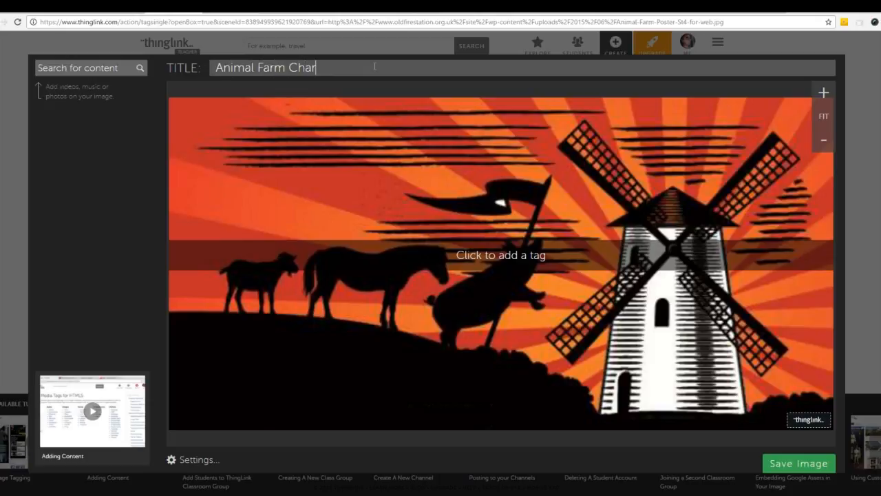
pyautogui.write('acters')
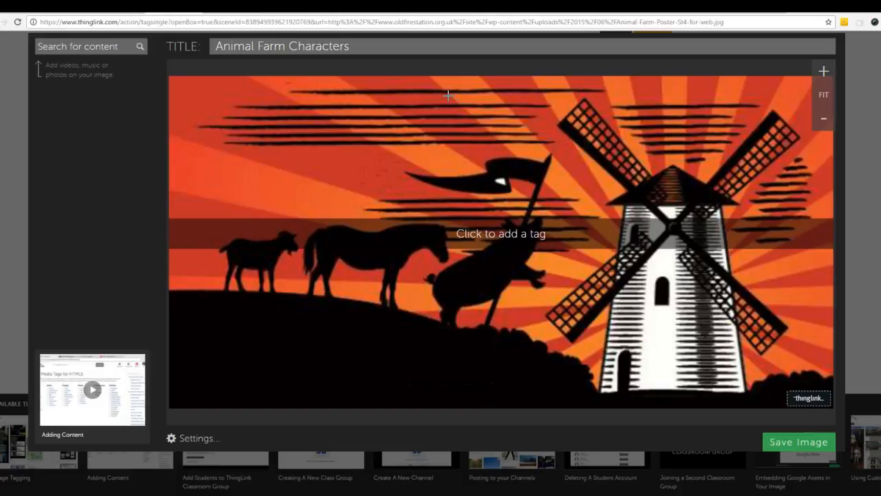
pyautogui.moveTo(419, 103)
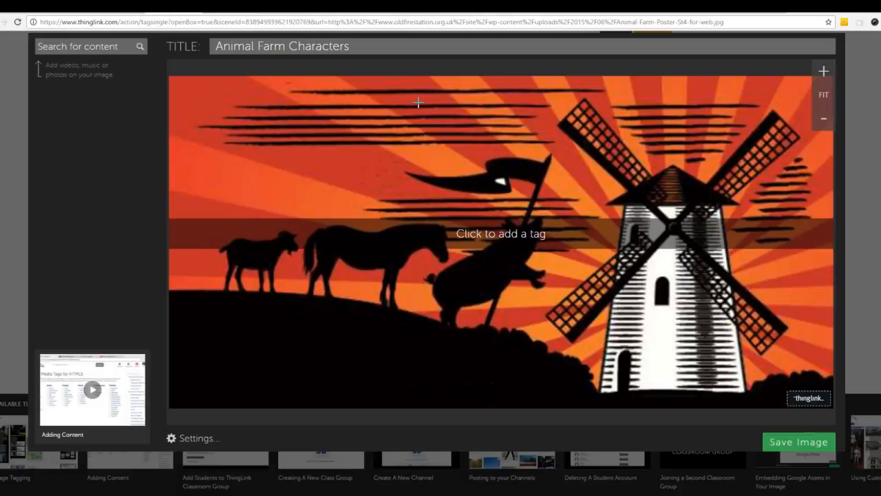
pyautogui.moveTo(421, 131)
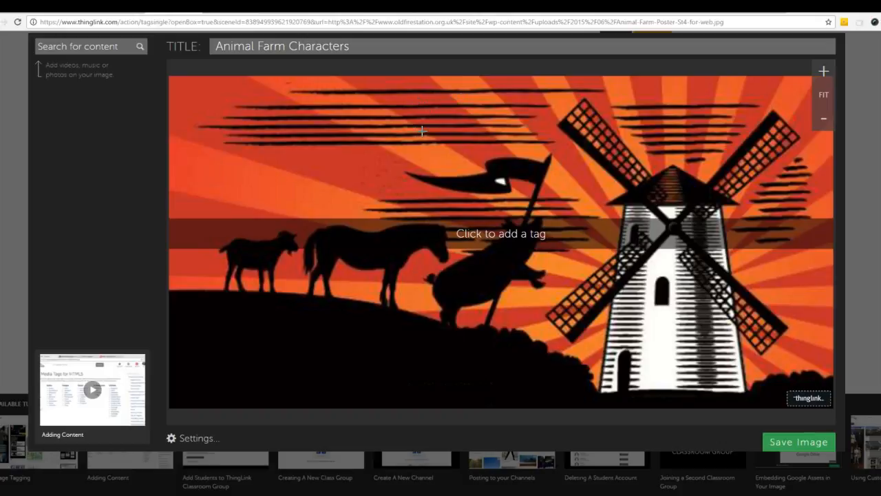
pyautogui.moveTo(504, 132)
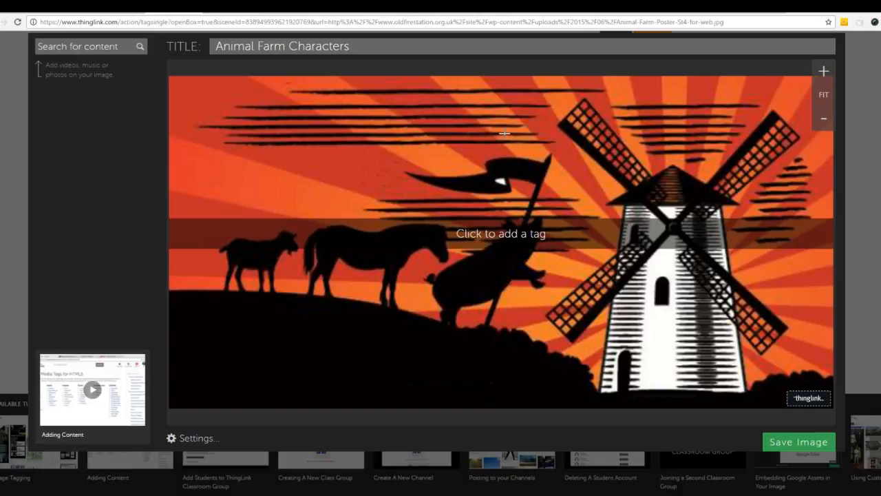
pyautogui.moveTo(474, 94)
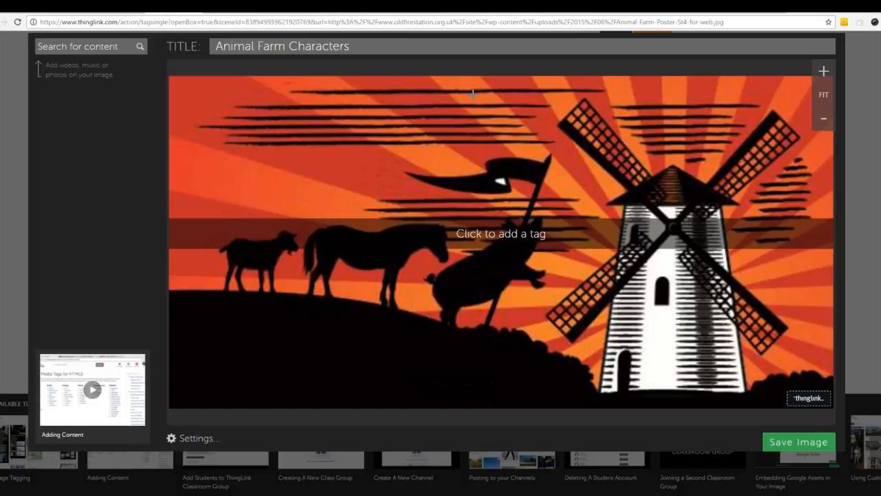
# Step: Place a letter-A tag near the poster top linking to HISTORY.com's Karl Marx page and save it
pyautogui.click(474, 95)
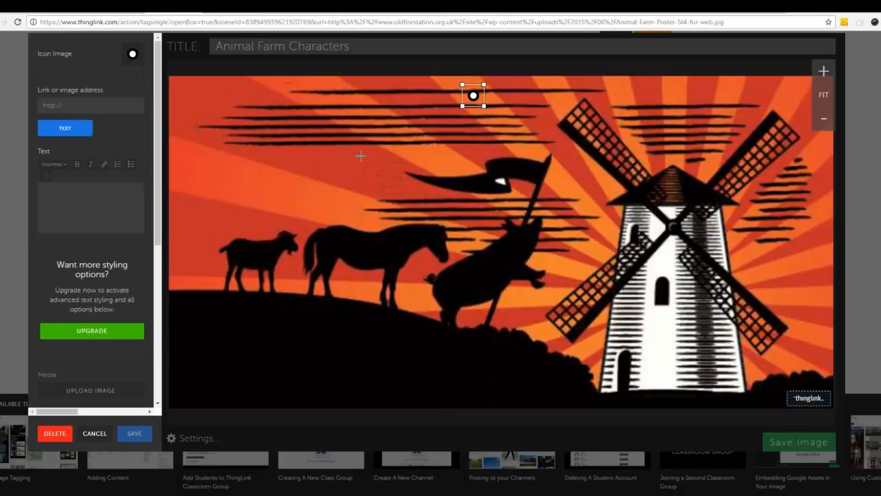
pyautogui.click(132, 55)
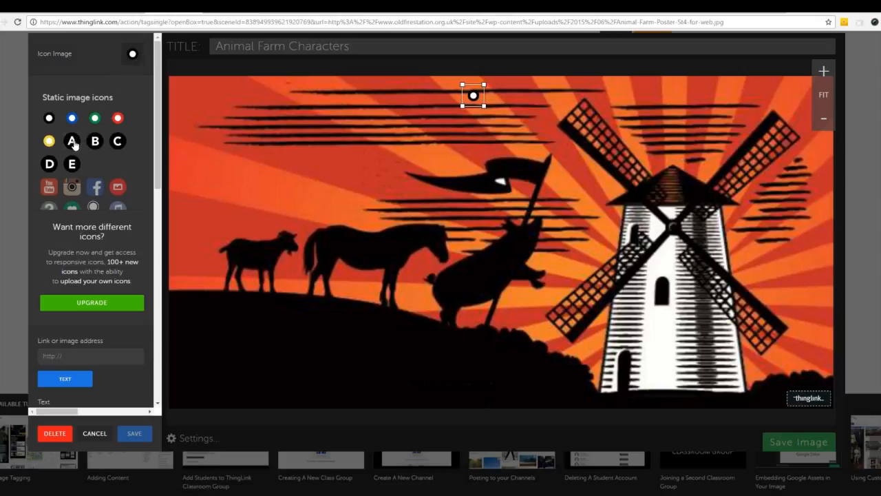
pyautogui.click(71, 141)
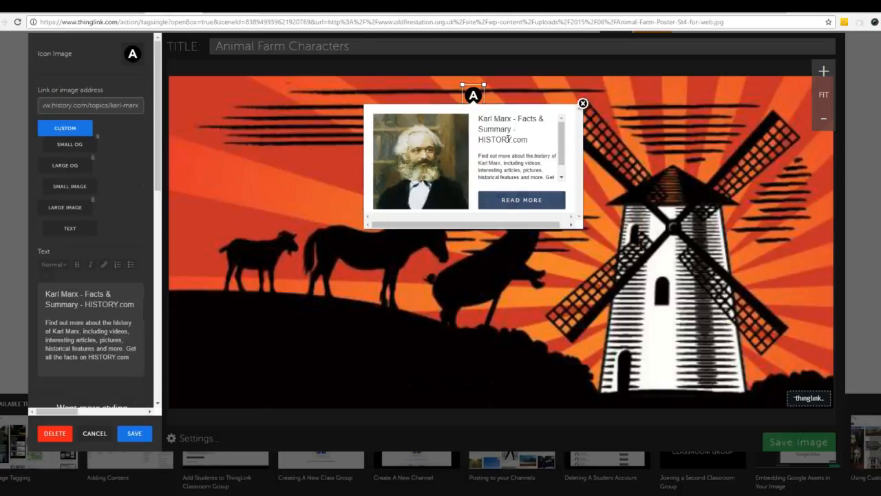
pyautogui.moveTo(529, 190)
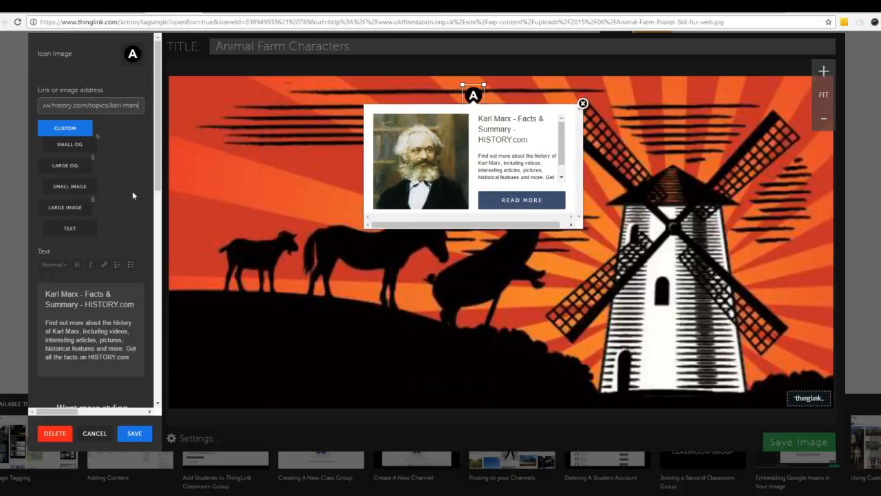
pyautogui.scroll(-3)
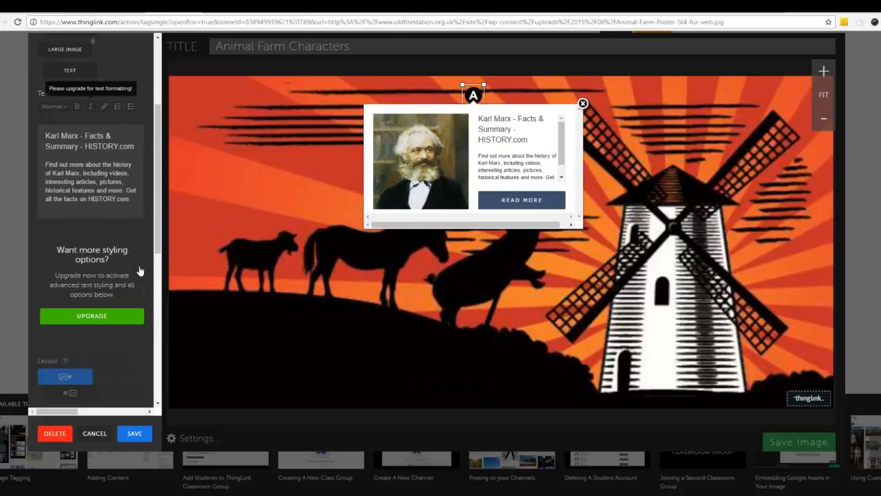
pyautogui.scroll(-3)
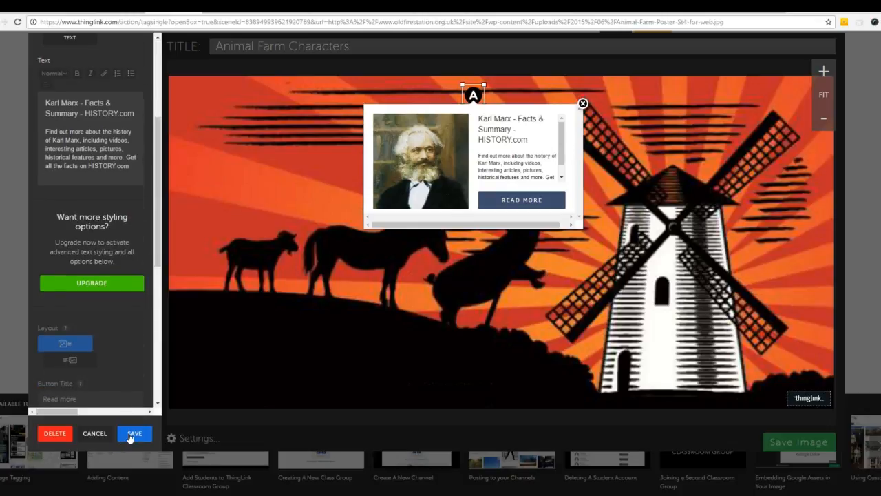
pyautogui.click(135, 433)
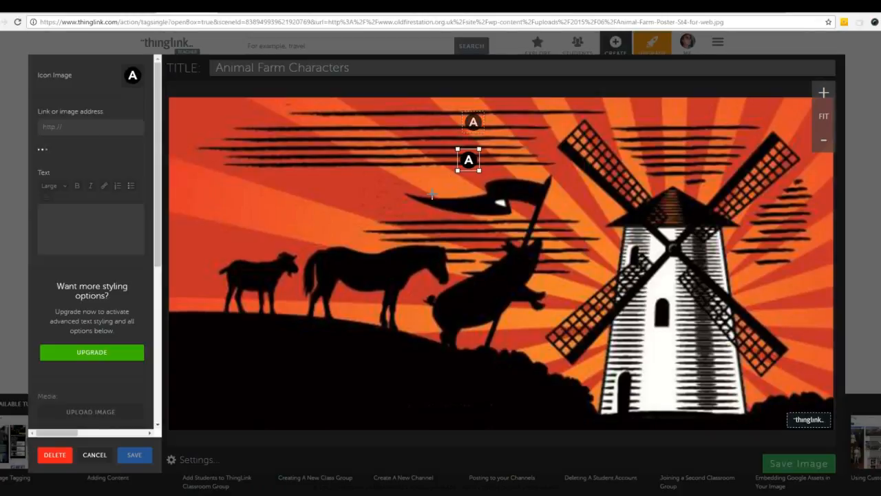
# Step: Give the tag the B icon, link HISTORY.com's Joseph Stalin fast facts video, preview and save
pyautogui.click(132, 74)
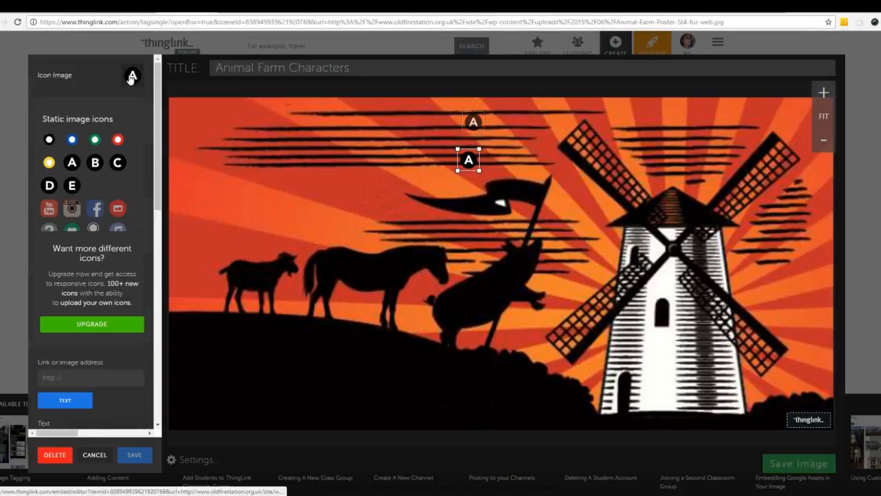
pyautogui.click(94, 163)
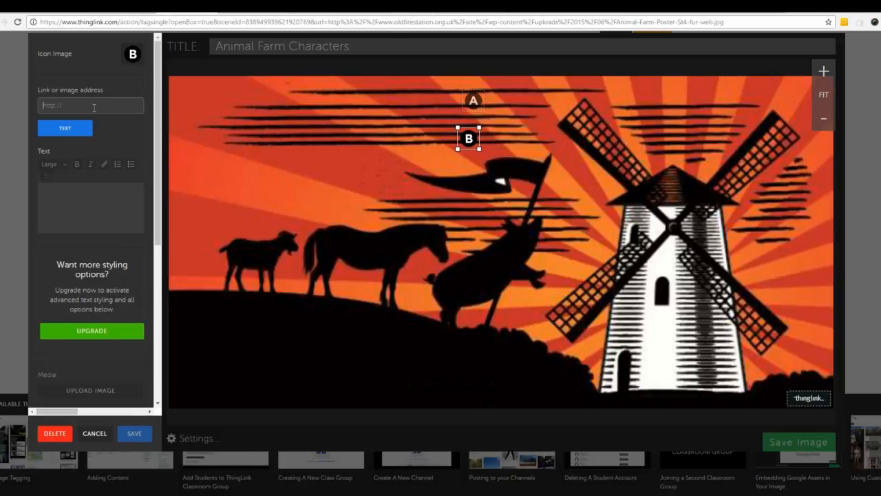
pyautogui.write('n/videos/joseph-stalin-fast-facts')
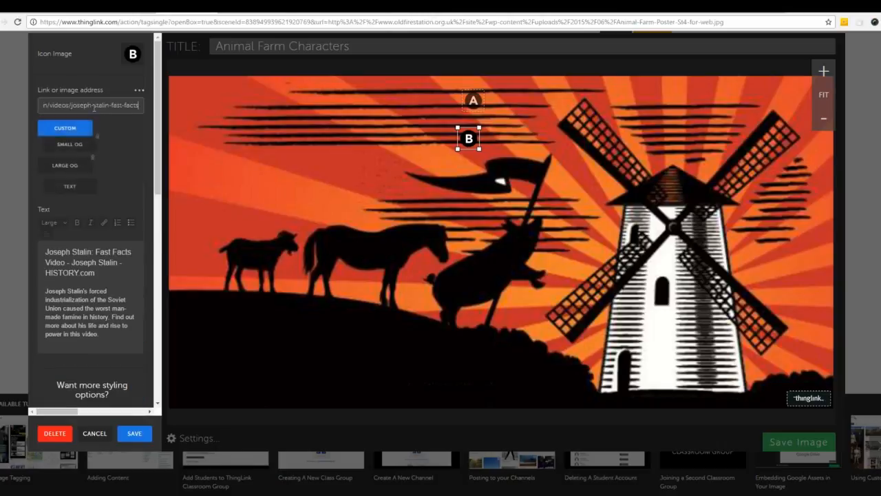
pyautogui.click(469, 137)
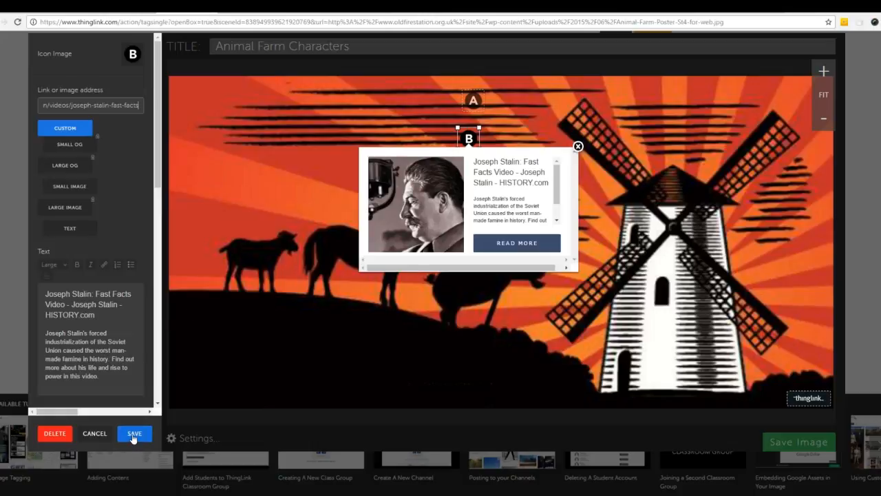
pyautogui.click(135, 432)
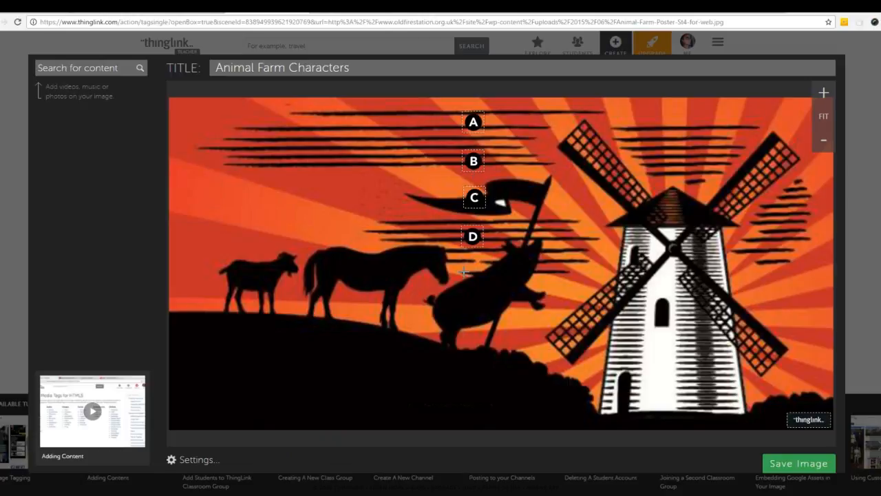
pyautogui.moveTo(468, 268)
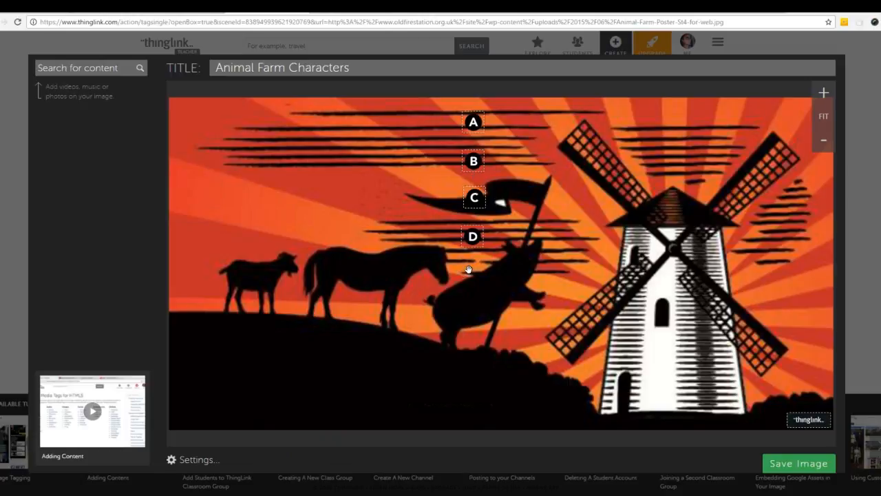
# Step: Place tag E on the pig below D and load its Beasts of England video preview
pyautogui.click(468, 270)
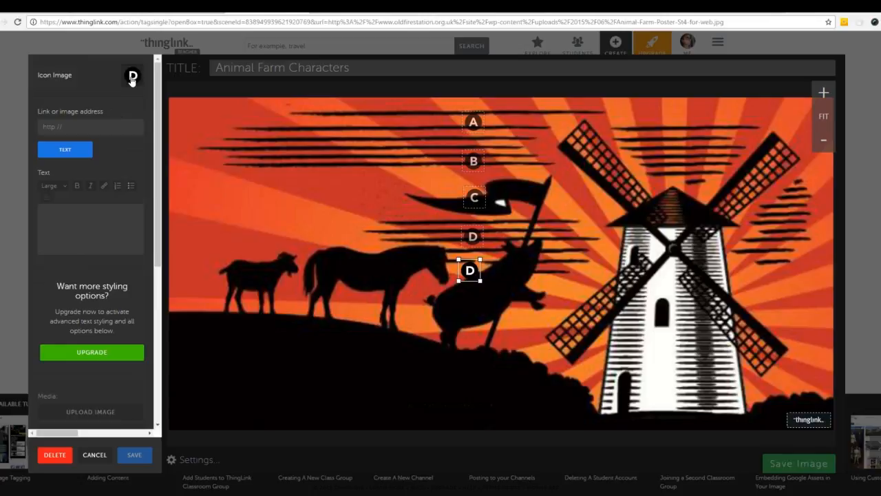
pyautogui.click(132, 75)
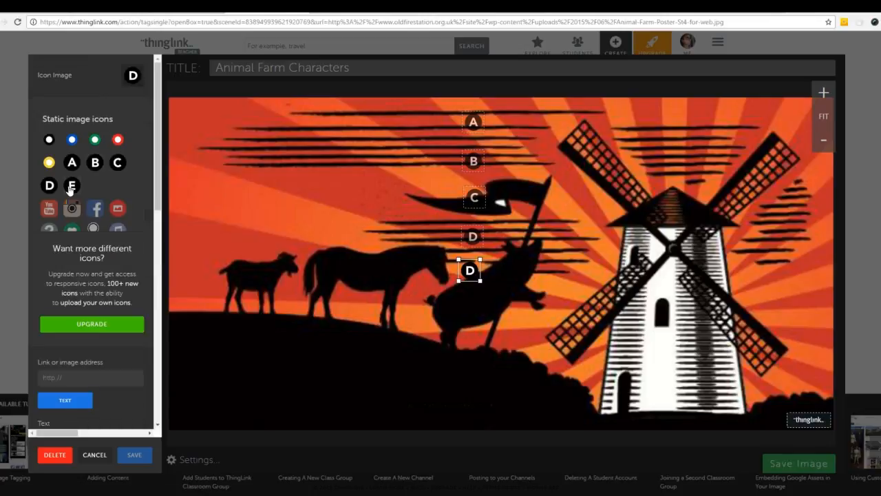
pyautogui.click(71, 185)
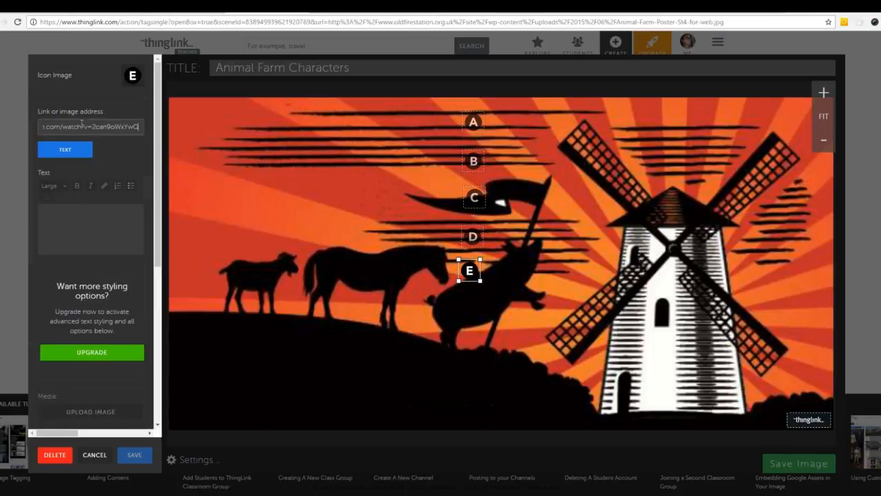
pyautogui.click(65, 148)
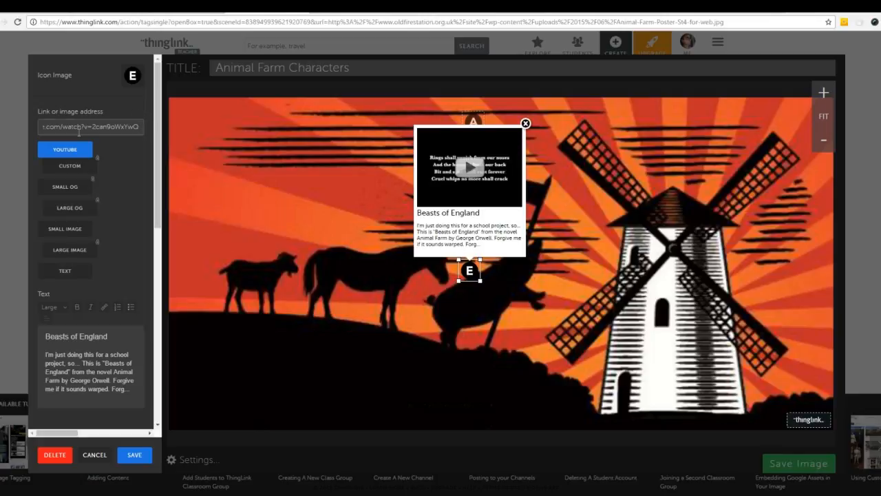
pyautogui.moveTo(515, 182)
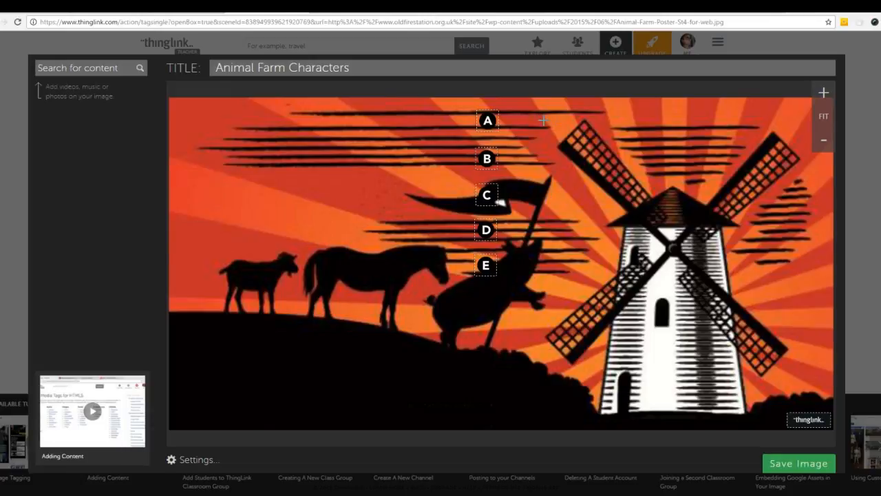
# Step: Move tags A, B and C into a row at the poster's top-left corner
pyautogui.moveTo(488, 122); pyautogui.dragTo(328, 130)
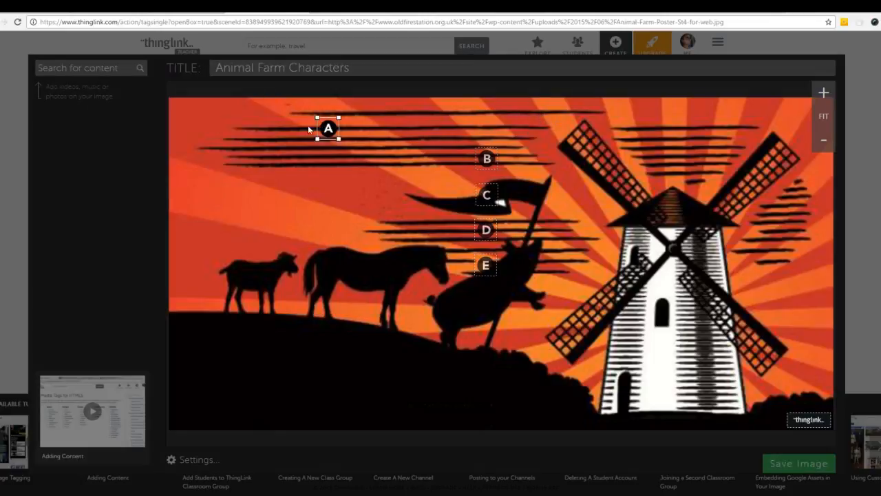
pyautogui.moveTo(328, 129); pyautogui.dragTo(192, 116)
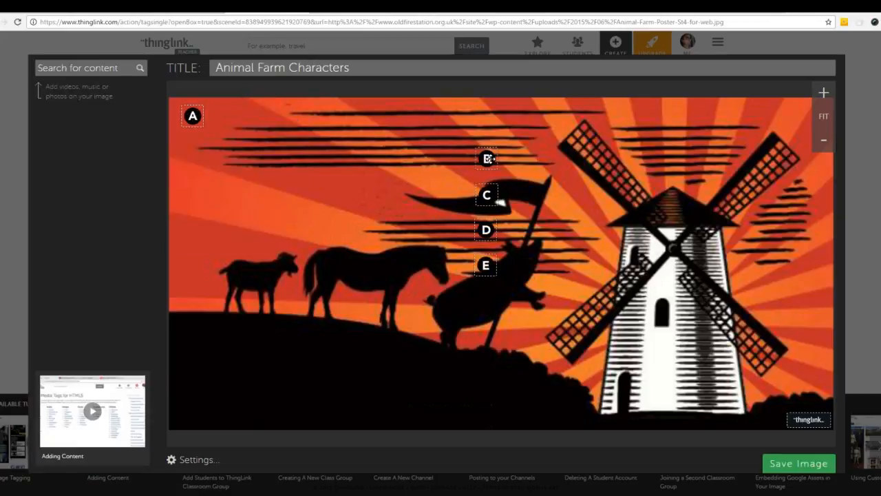
pyautogui.moveTo(488, 159); pyautogui.dragTo(237, 116)
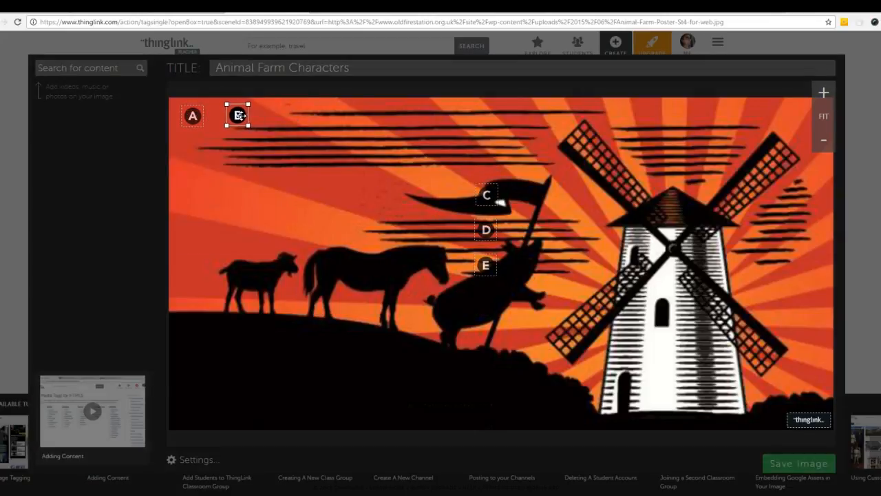
pyautogui.click(237, 116)
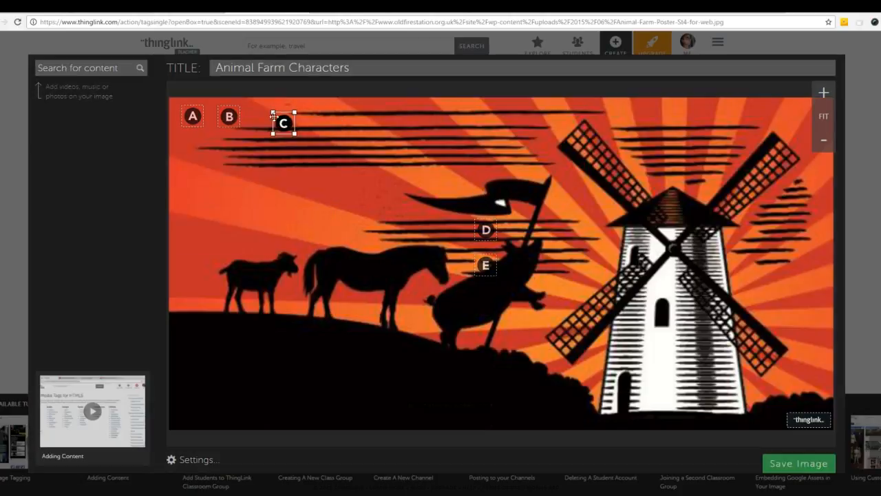
pyautogui.click(284, 124)
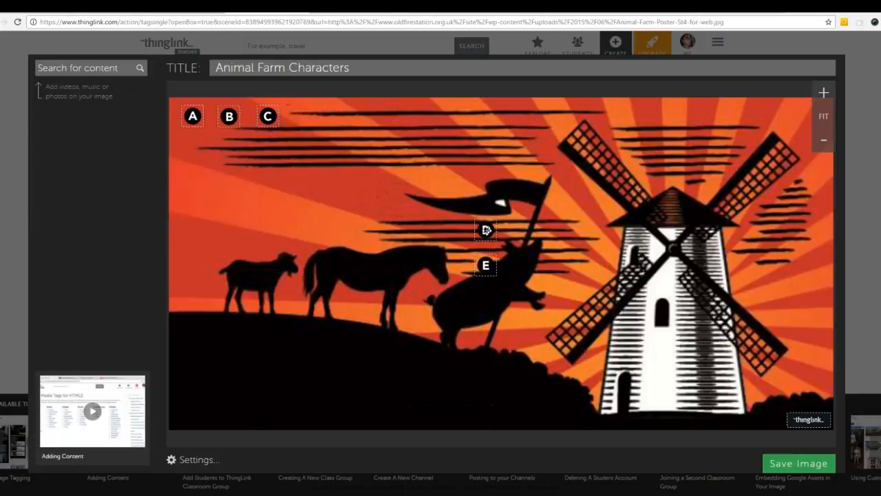
# Step: Move tags D and E into the top row and check tag E's link preview
pyautogui.moveTo(485, 230); pyautogui.dragTo(305, 116)
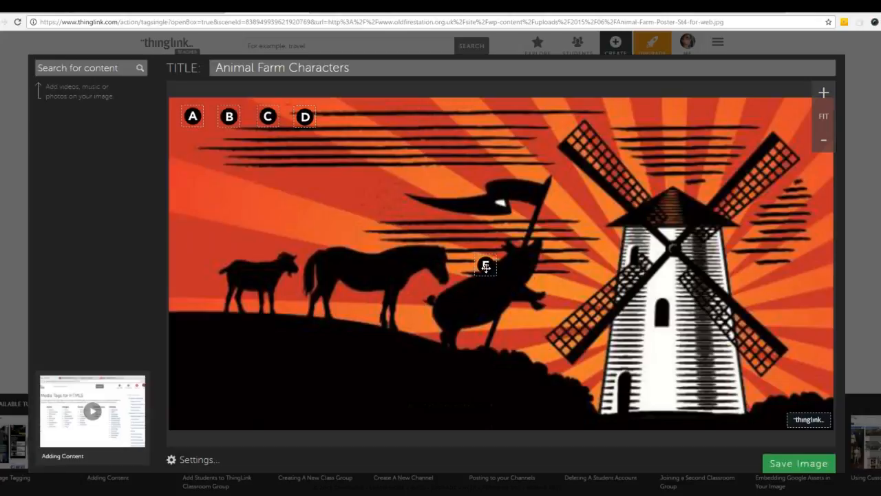
pyautogui.moveTo(485, 265); pyautogui.dragTo(347, 121)
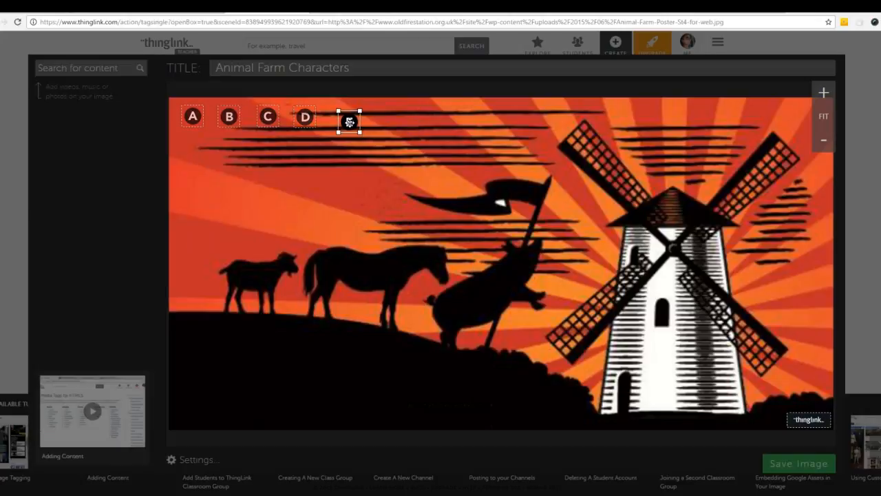
pyautogui.click(350, 121)
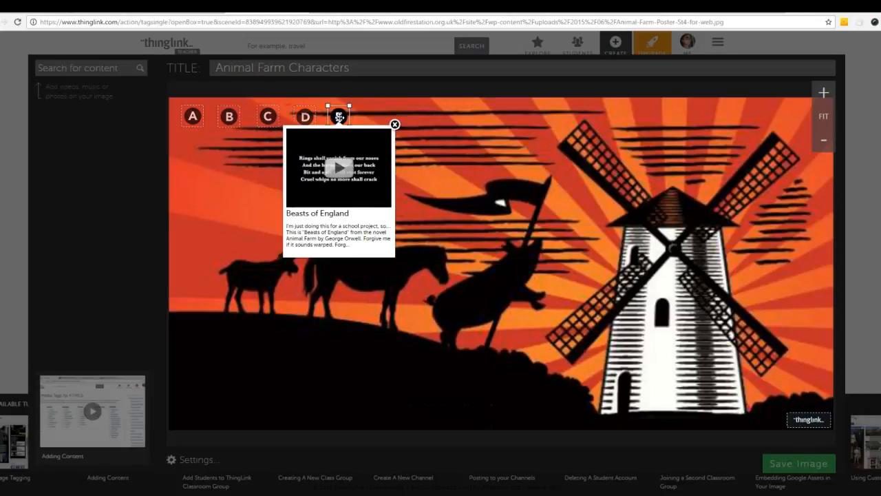
pyautogui.click(396, 124)
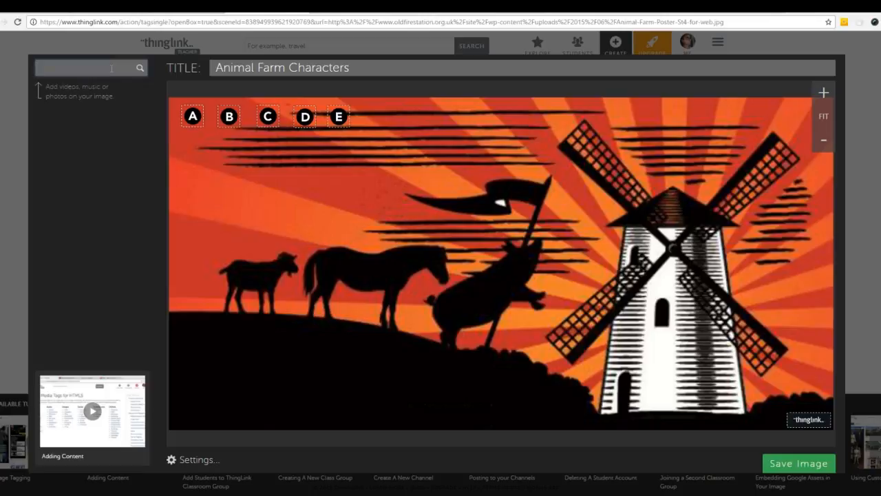
# Step: Search 'squealer from animal farm', add the Squealer's speech video as a tag with a plain dot icon
pyautogui.write('squeal')
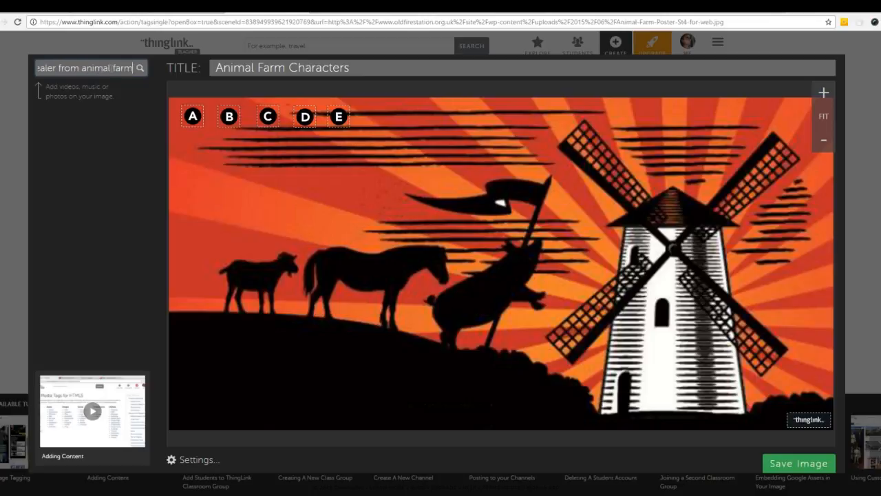
pyautogui.click(140, 68)
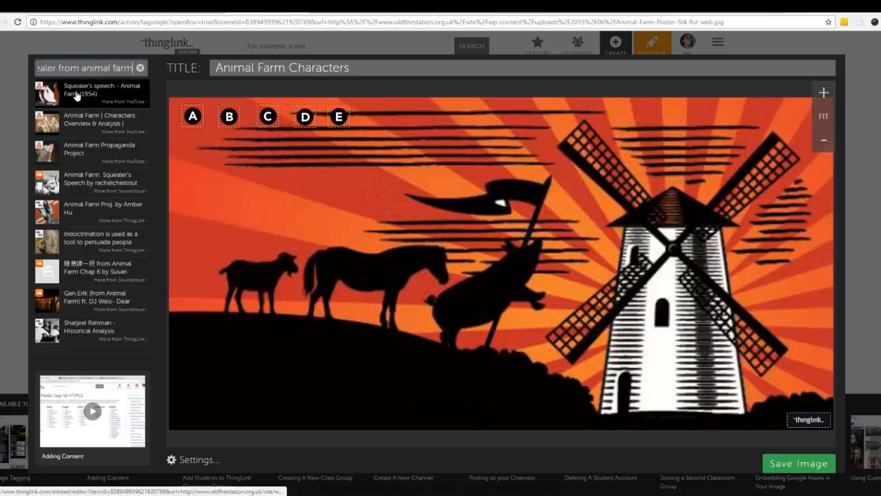
pyautogui.click(76, 94)
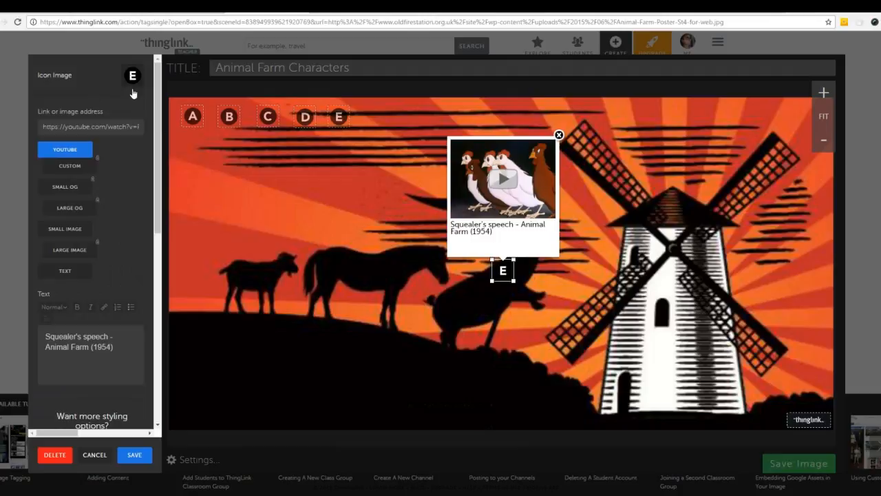
pyautogui.click(132, 76)
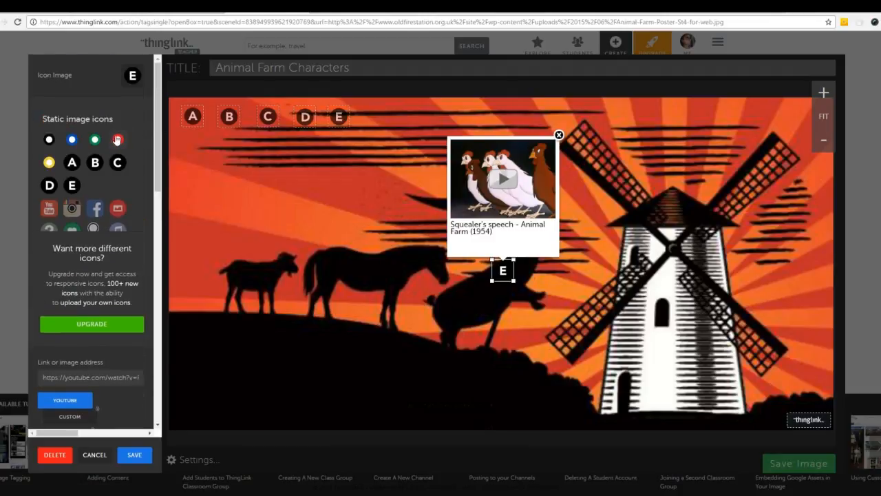
pyautogui.click(117, 140)
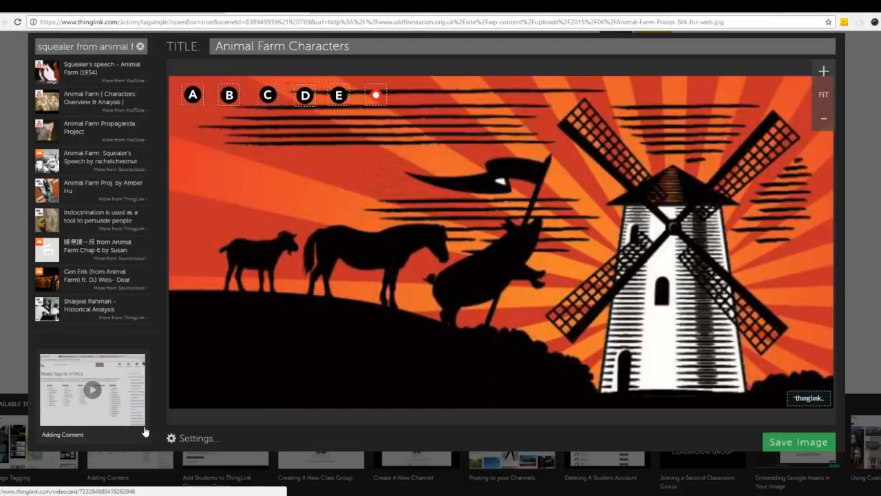
pyautogui.moveTo(128, 370)
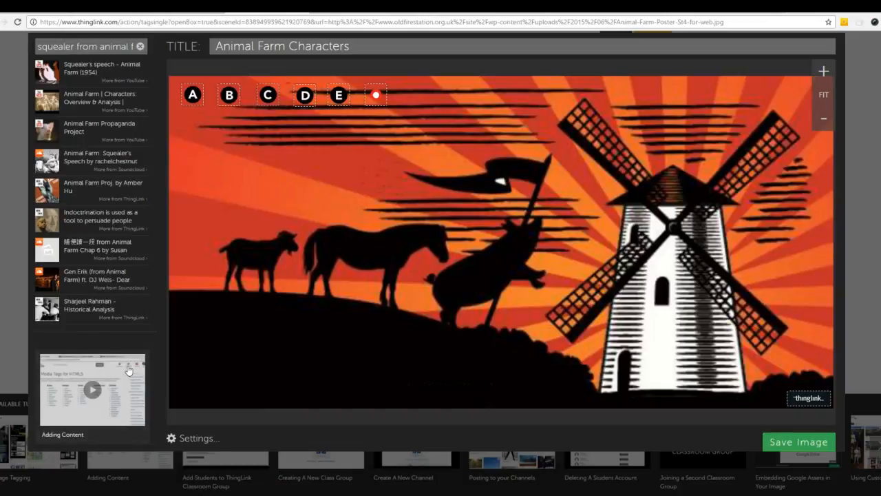
pyautogui.moveTo(151, 375)
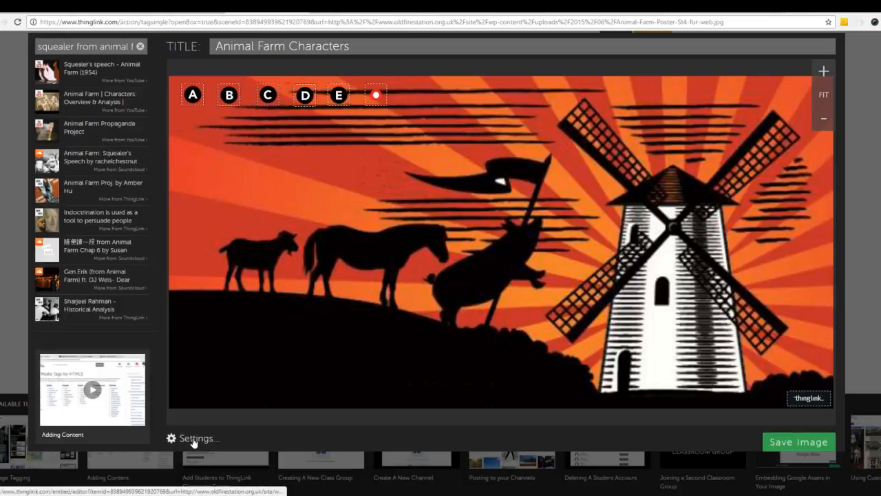
# Step: Keep Image visibility set to Public, review the Advanced settings, and close the Settings dialog
pyautogui.click(195, 438)
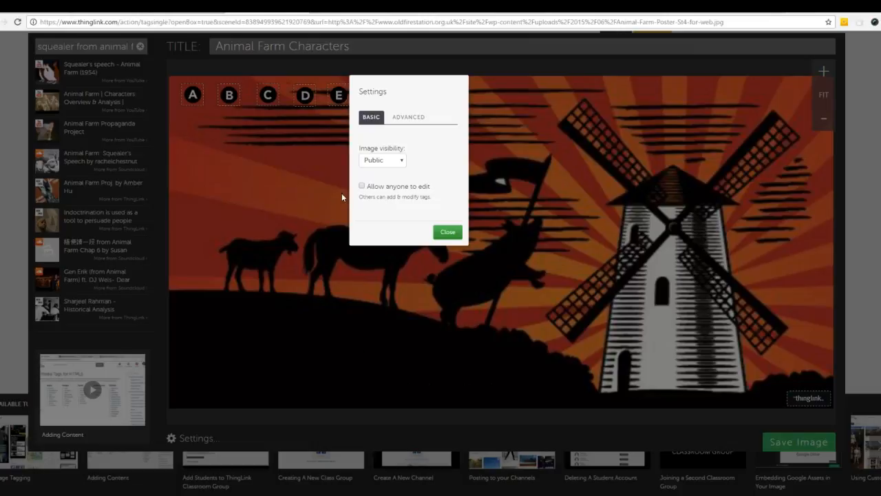
pyautogui.click(383, 160)
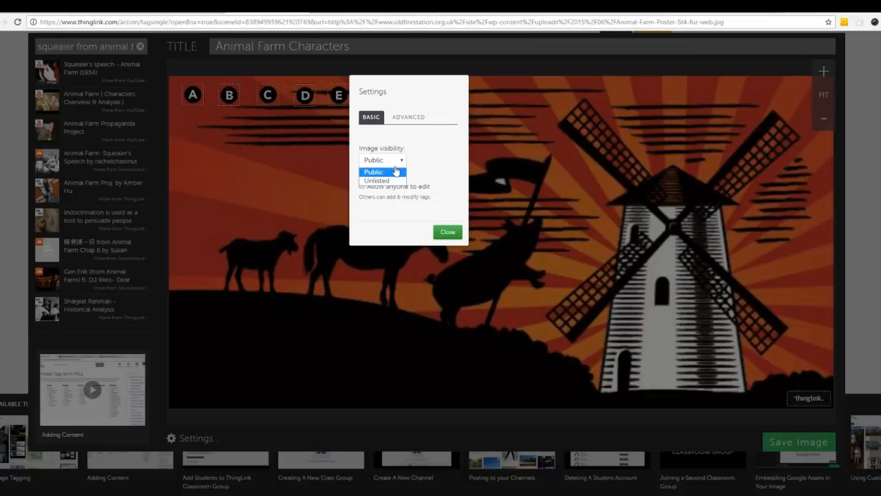
pyautogui.click(383, 170)
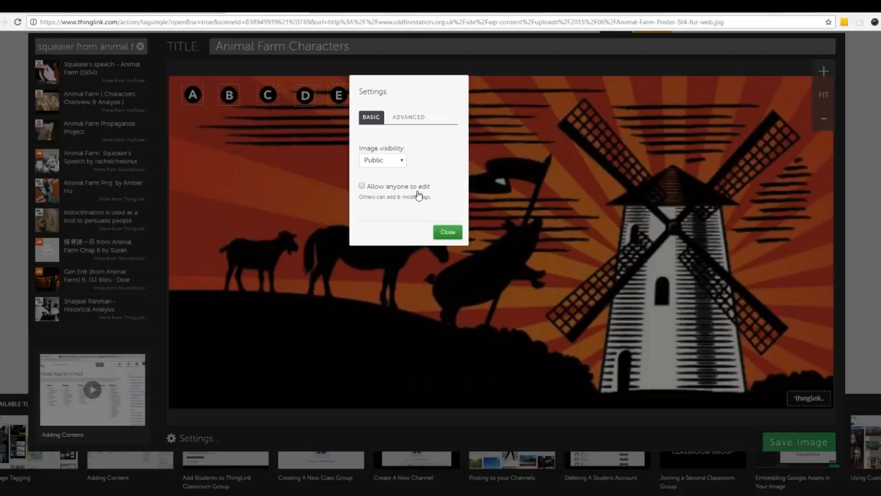
pyautogui.moveTo(422, 219)
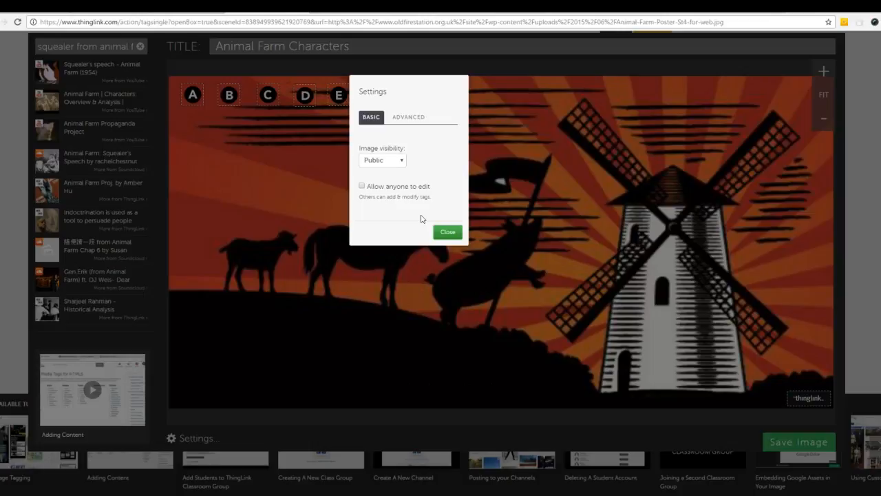
pyautogui.click(407, 116)
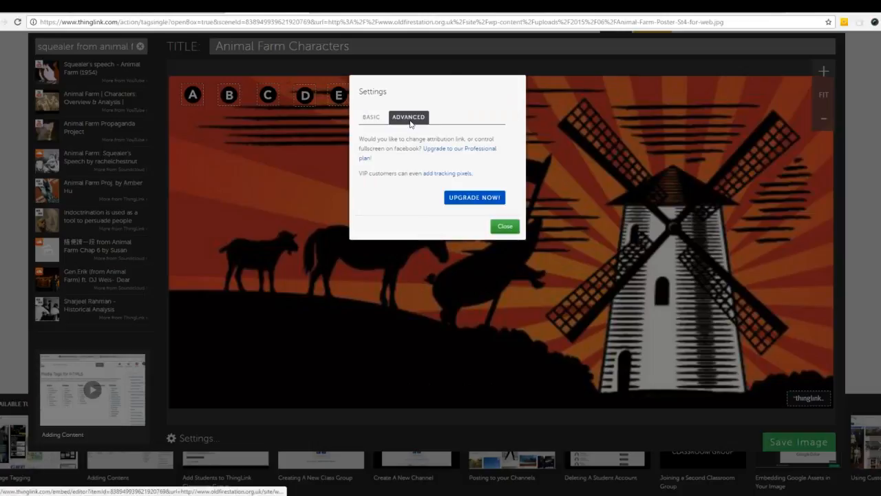
pyautogui.moveTo(383, 132)
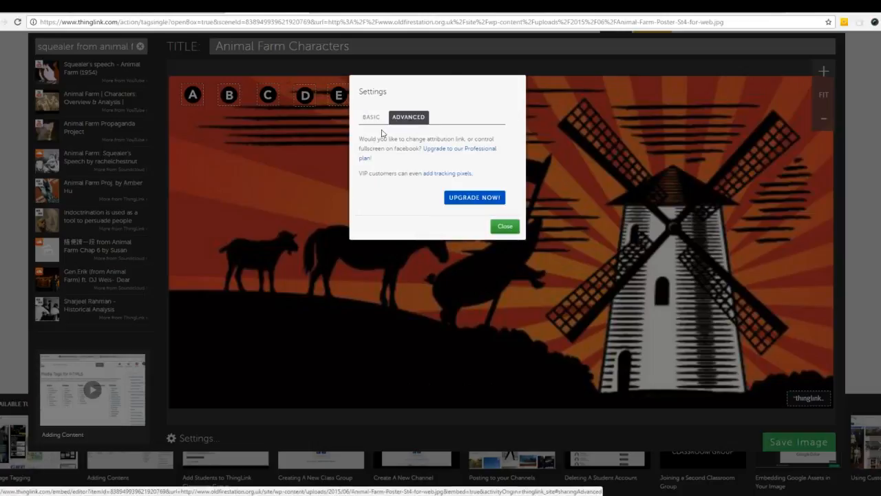
pyautogui.moveTo(446, 219)
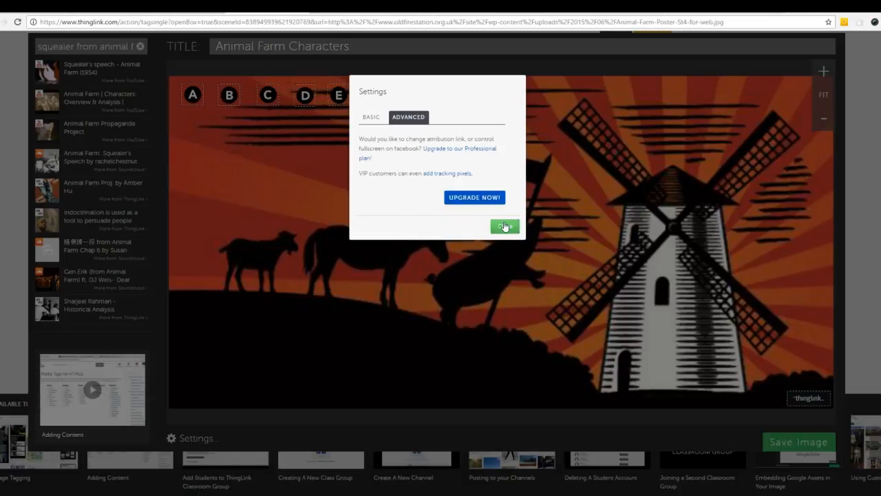
pyautogui.click(504, 225)
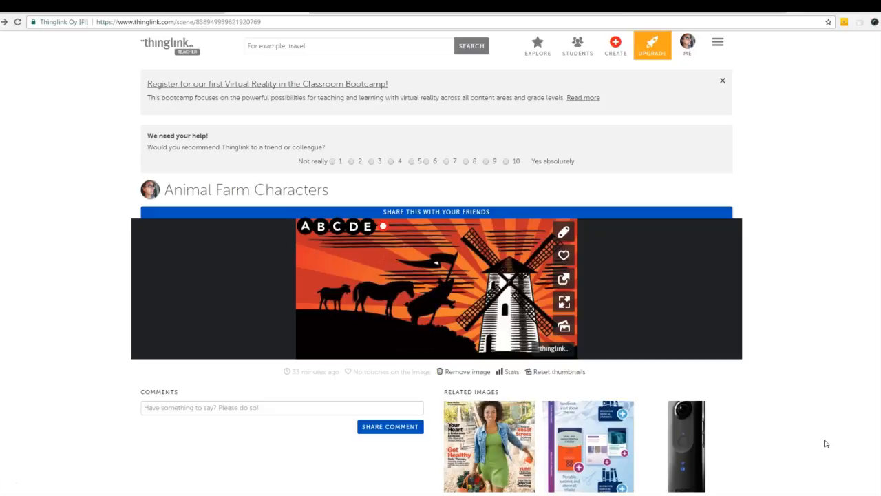
# Step: Search ThingLink for 'the diary of anne frank' and browse the matching image results
pyautogui.click(344, 46)
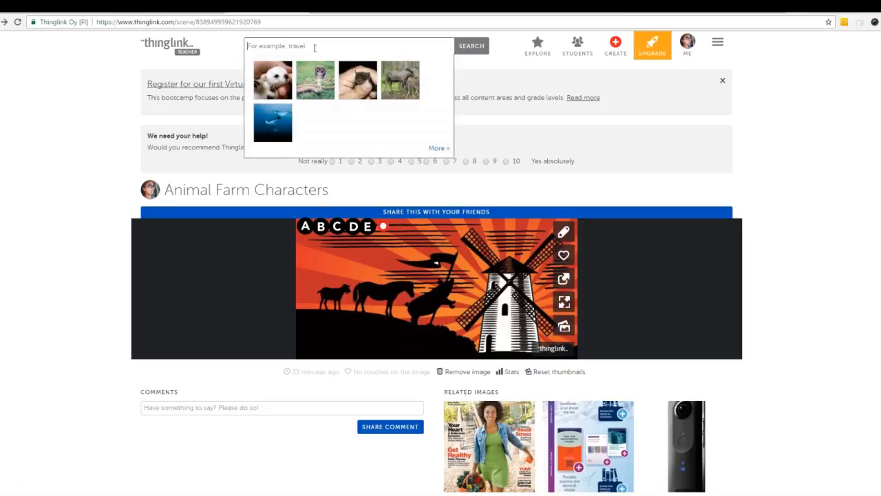
pyautogui.write('the')
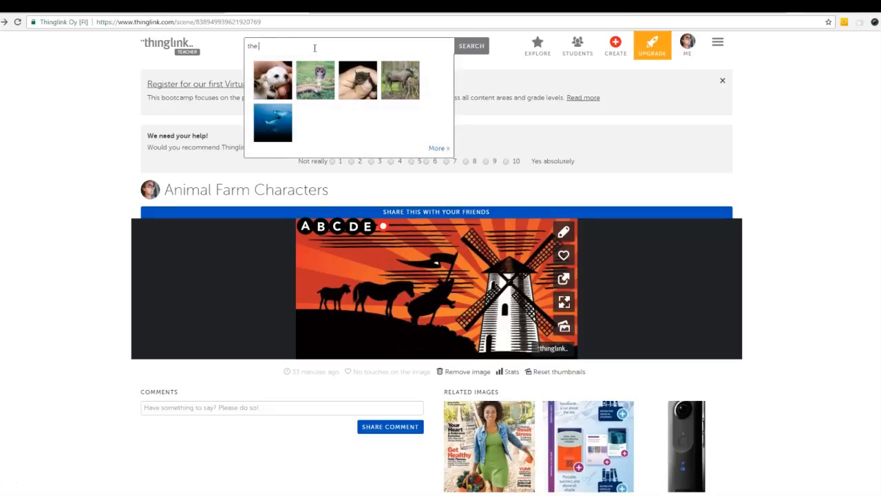
pyautogui.write('diary of anne')
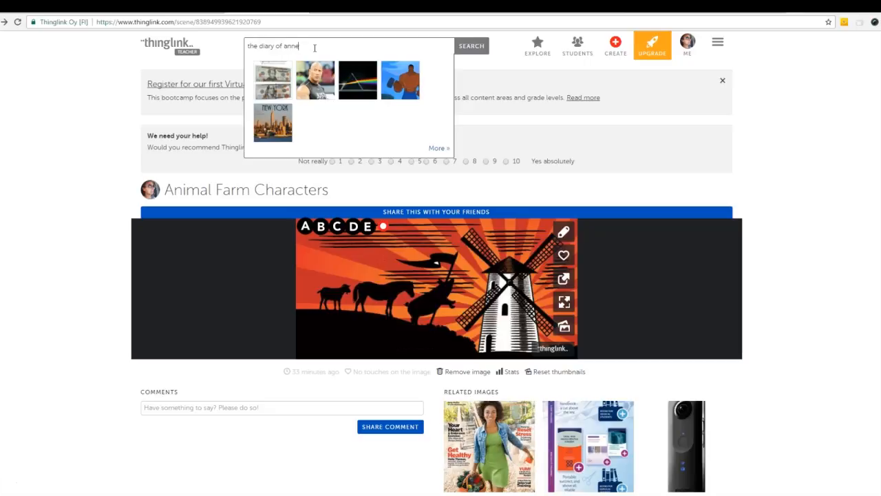
pyautogui.write('frank')
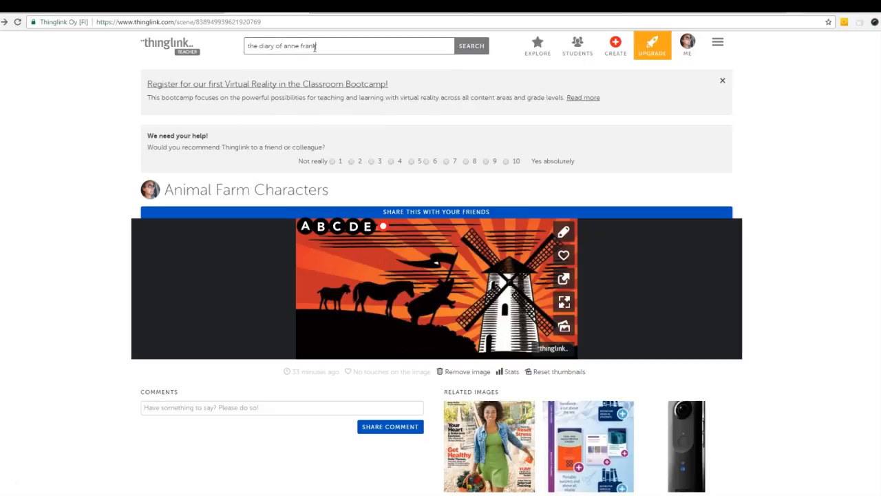
pyautogui.click(471, 45)
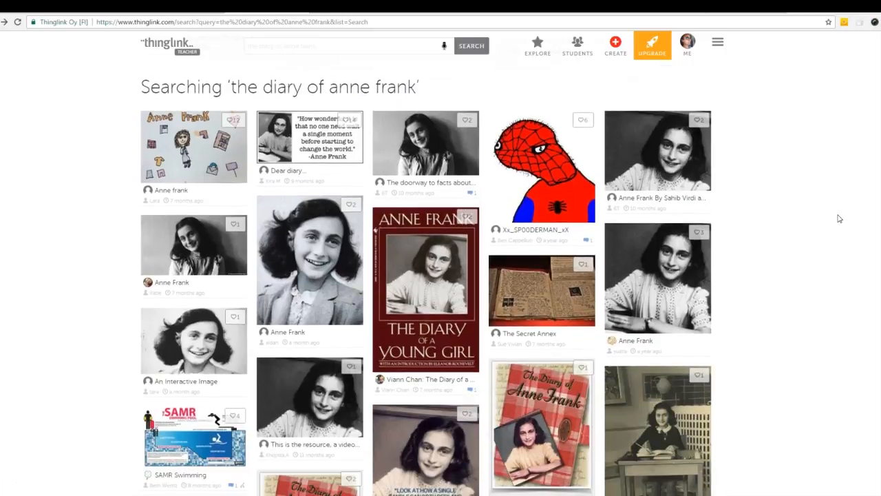
pyautogui.scroll(-3)
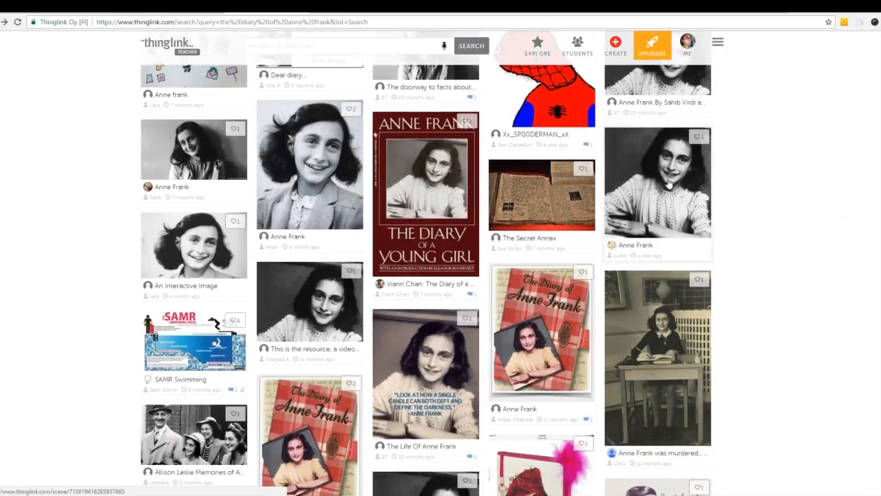
# Step: Preview an interactive Anne Frank image and its video tag, then return to own profile via ME
pyautogui.click(657, 181)
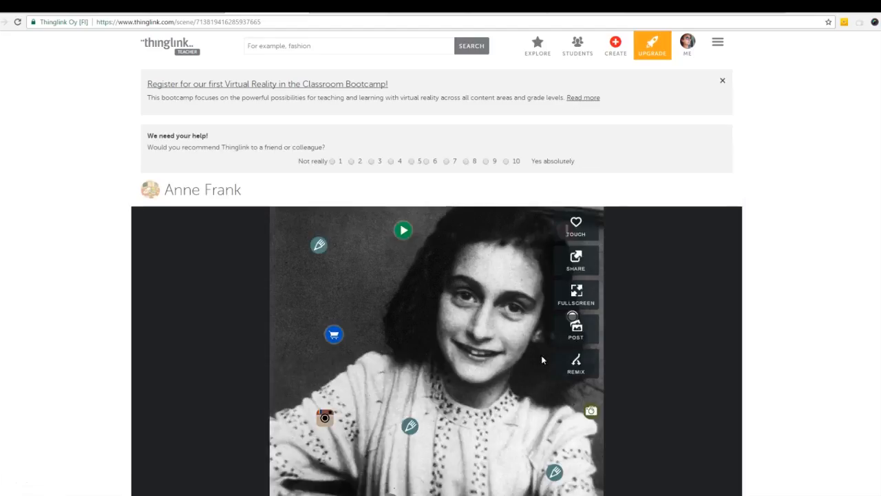
pyautogui.scroll(-3)
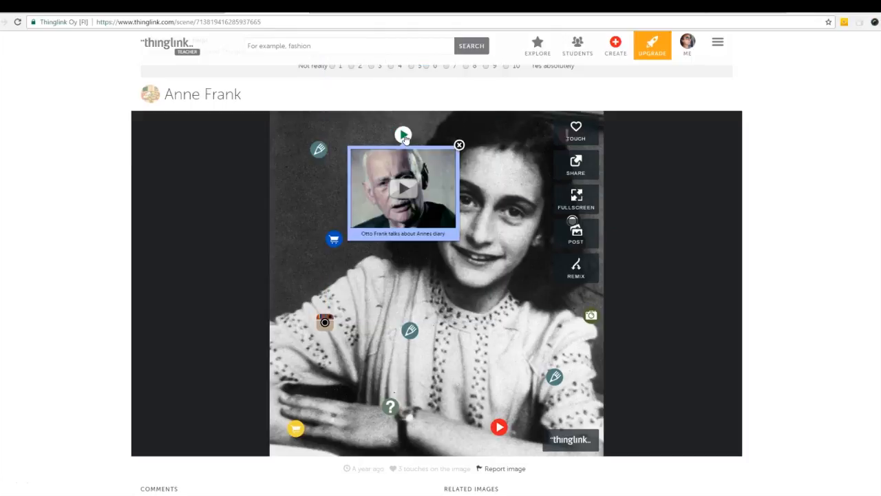
pyautogui.moveTo(406, 138)
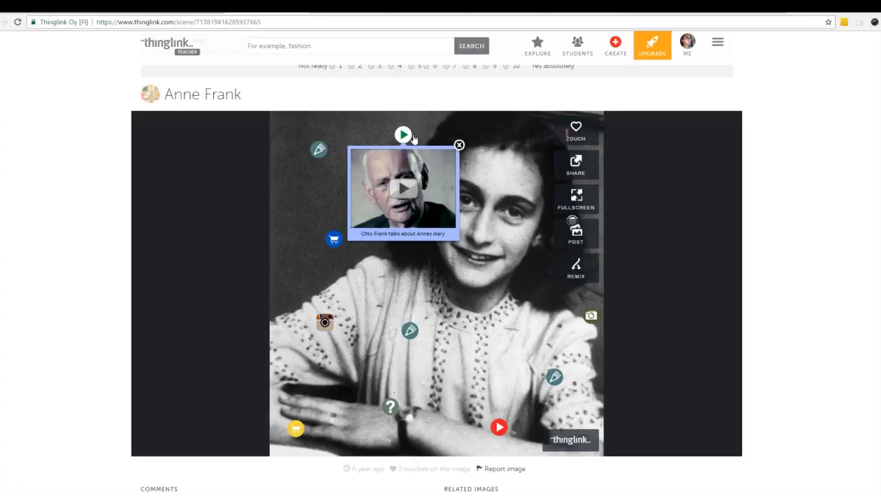
pyautogui.click(686, 42)
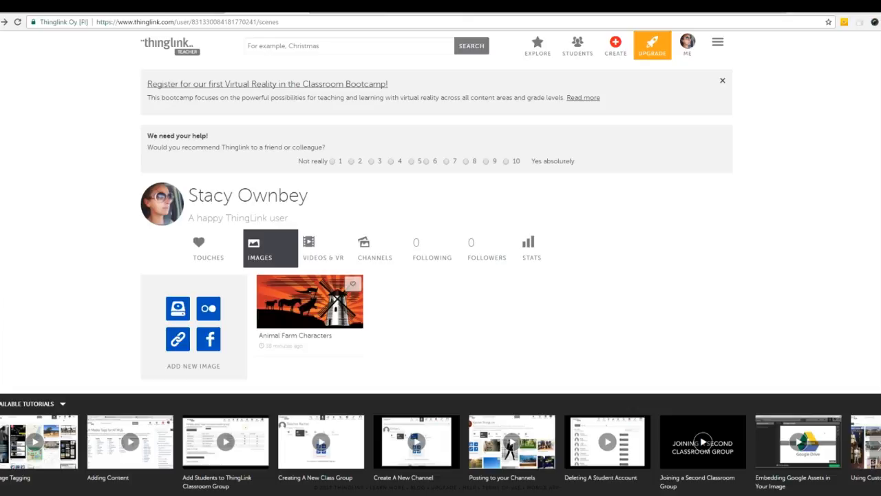
# Step: Reach the student group's Manage group page under STUDENTS > Groups and select its invite code
pyautogui.click(577, 47)
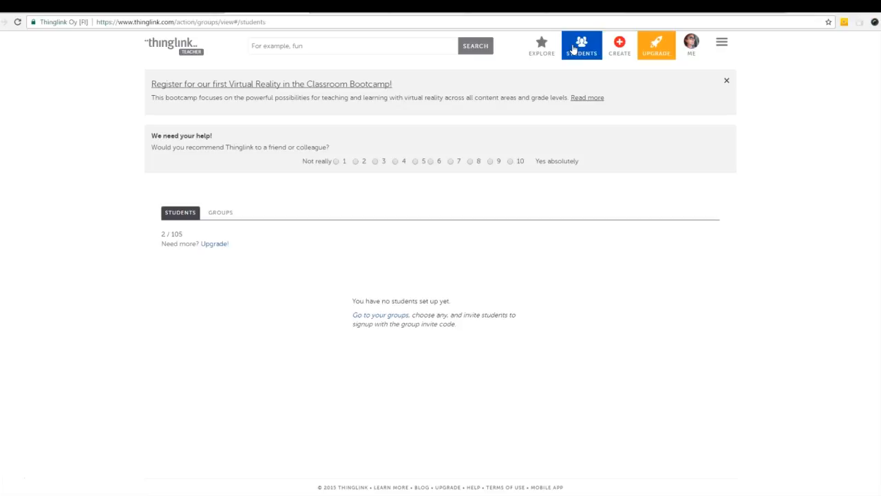
pyautogui.moveTo(521, 115)
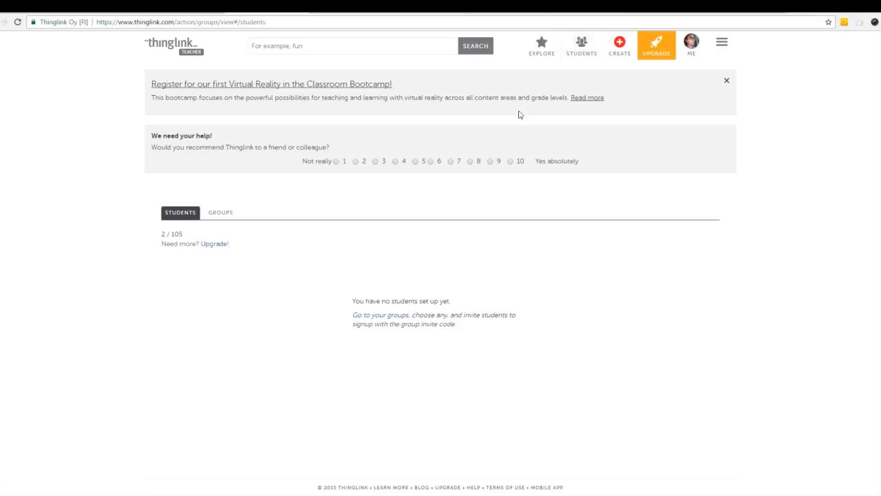
pyautogui.click(221, 212)
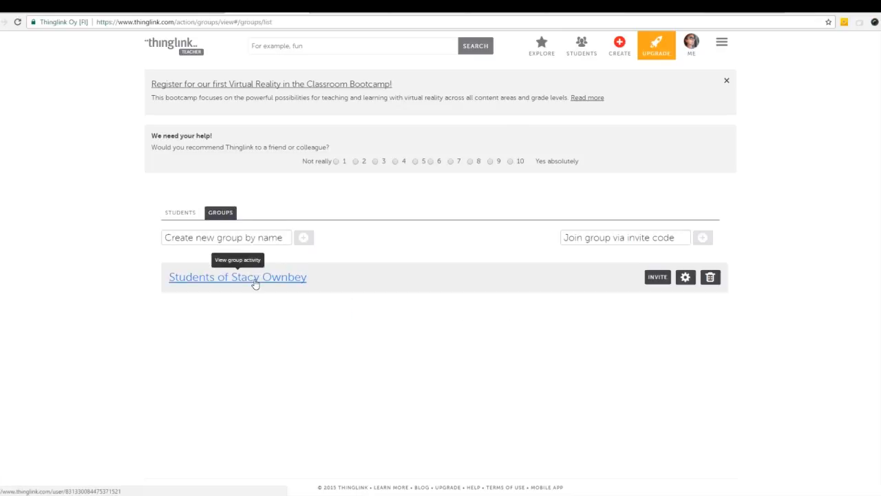
pyautogui.moveTo(288, 284)
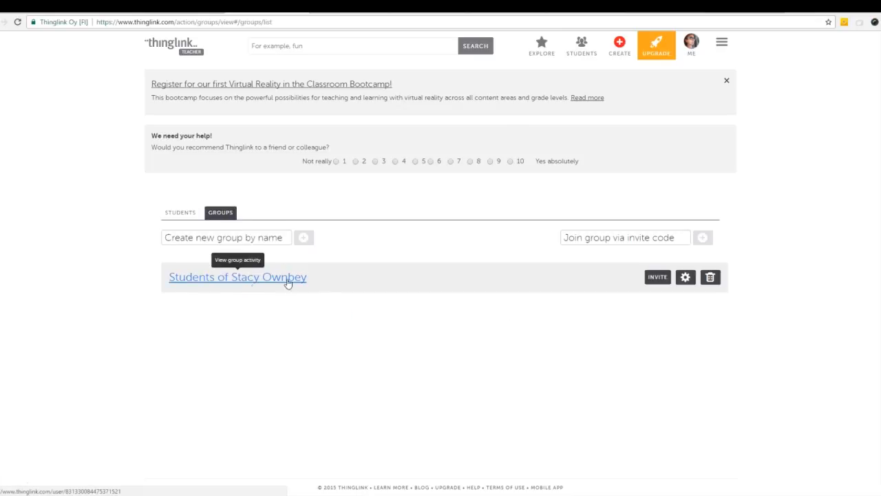
pyautogui.click(686, 277)
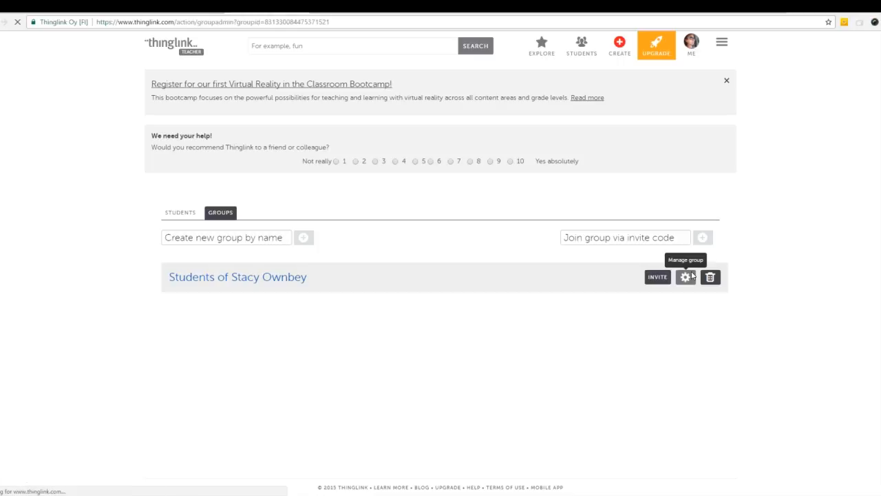
pyautogui.click(684, 277)
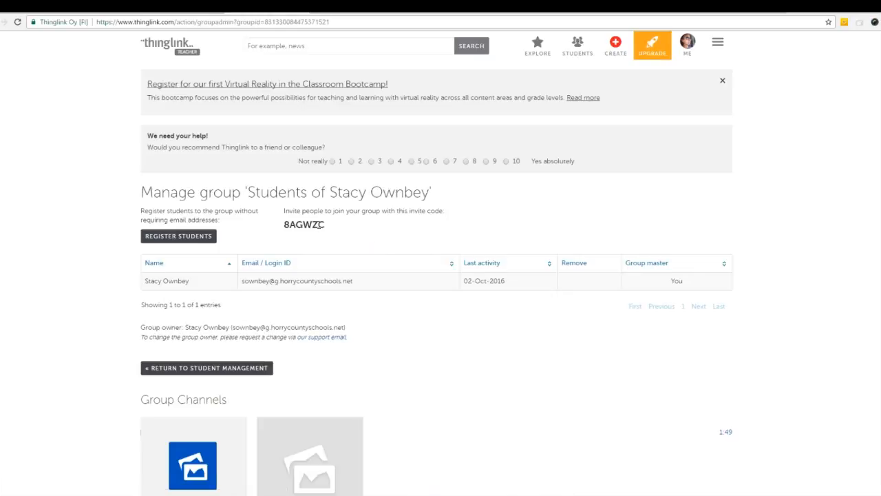
pyautogui.doubleClick(303, 225)
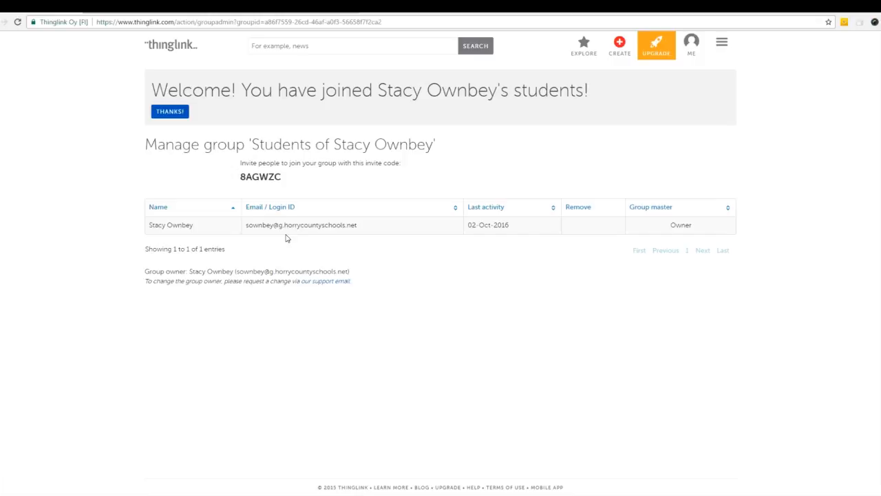
pyautogui.moveTo(502, 256)
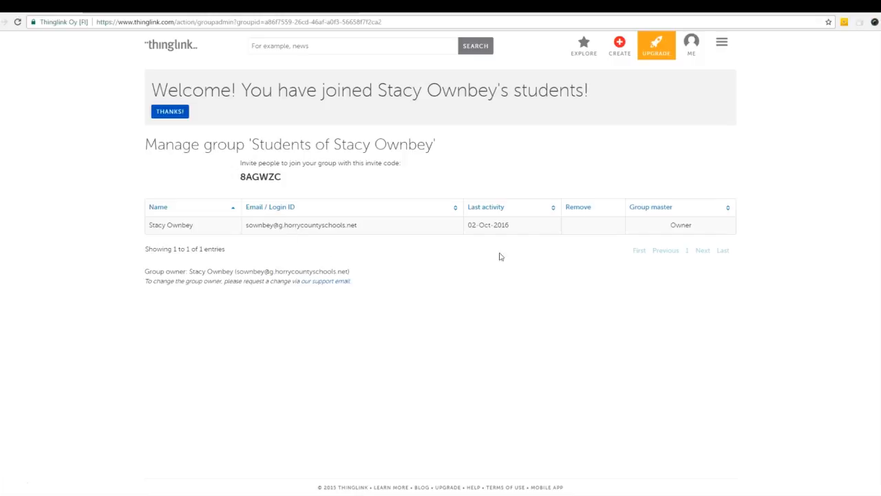
pyautogui.moveTo(695, 135)
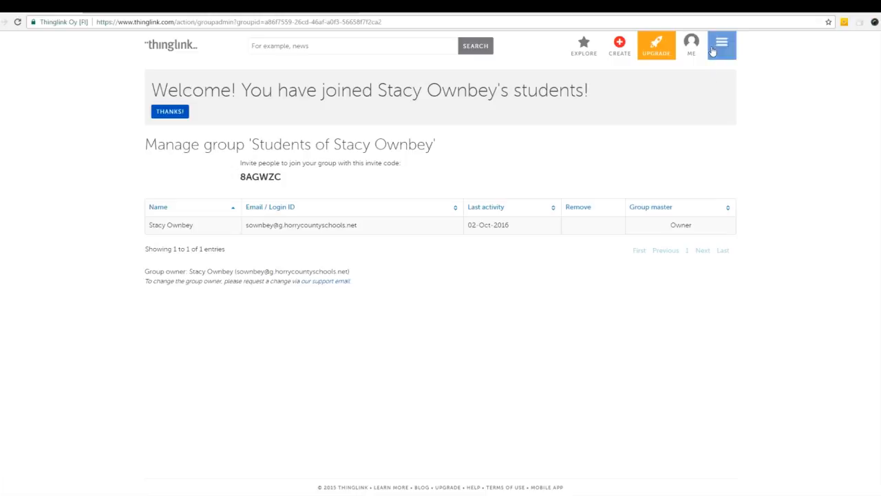
# Step: Log in as the 'Students of Stacy Ownbey' group account from the account menu
pyautogui.click(722, 44)
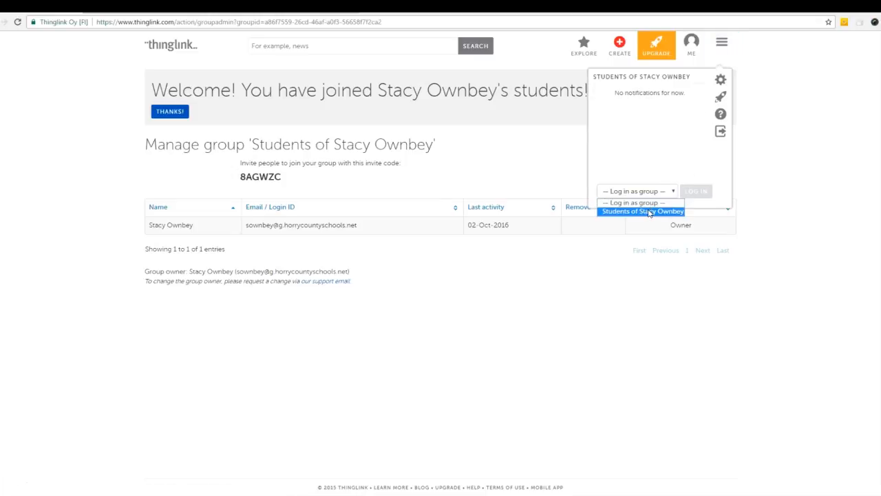
pyautogui.click(642, 212)
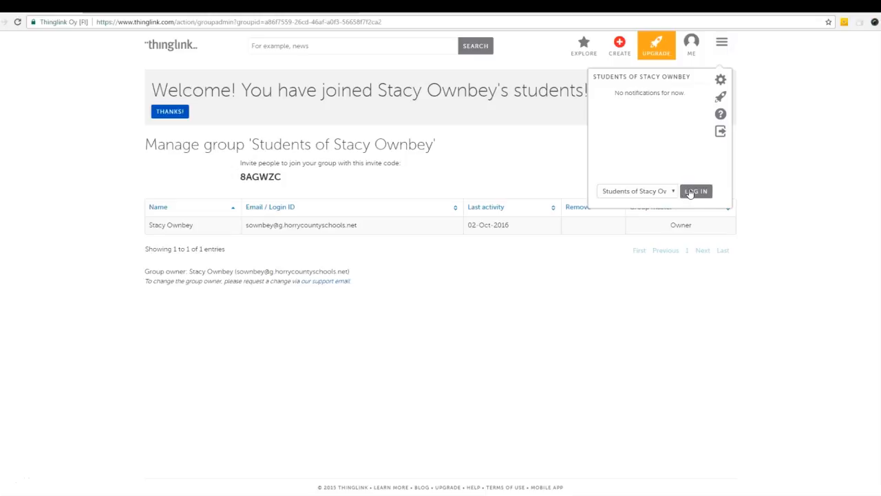
pyautogui.click(697, 190)
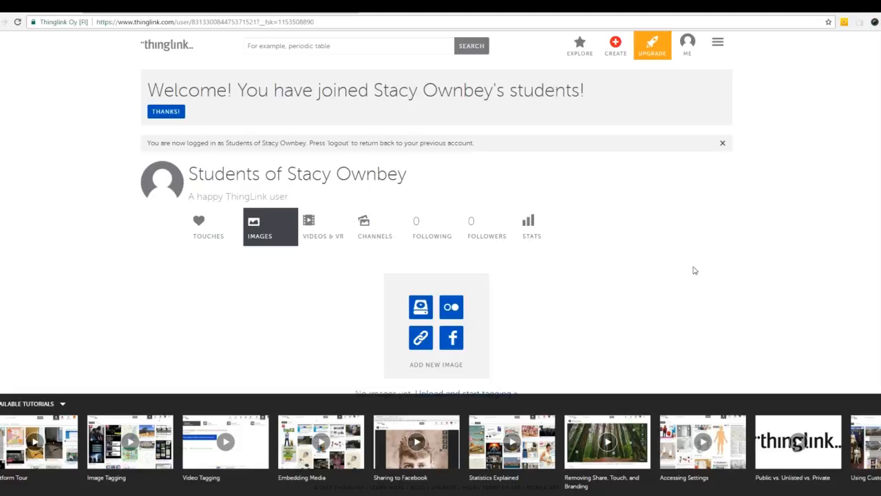
pyautogui.moveTo(744, 233)
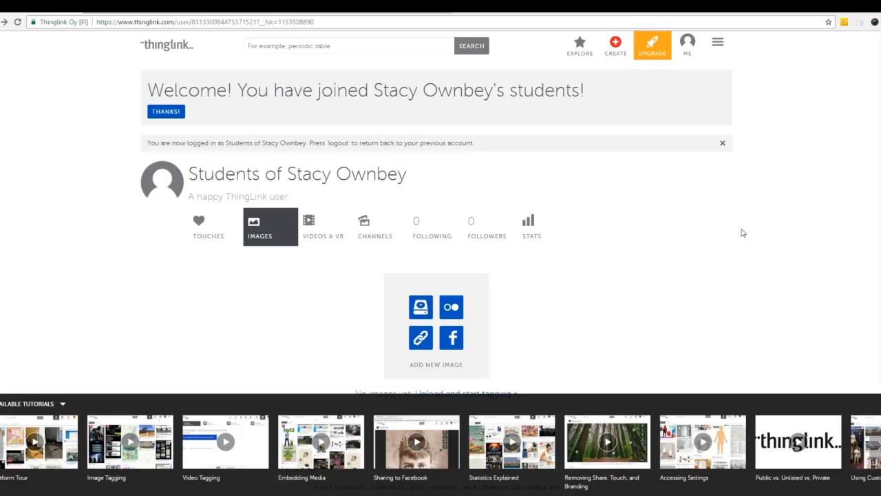
pyautogui.click(324, 226)
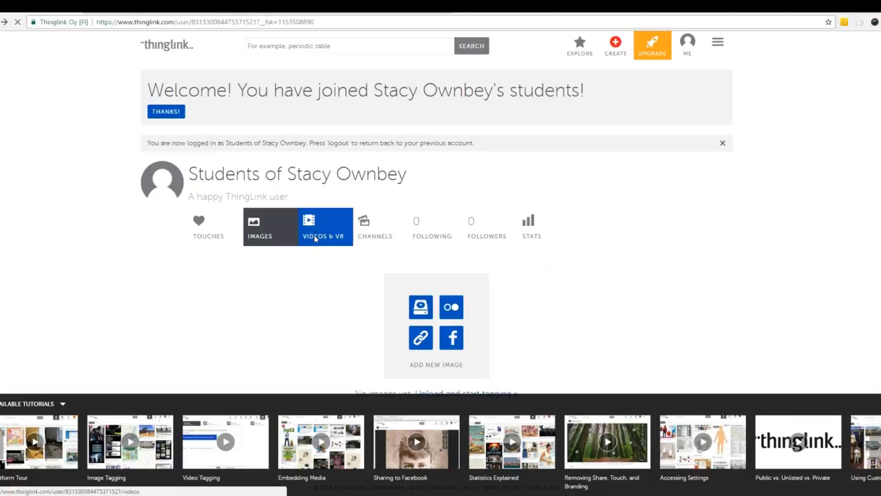
pyautogui.click(325, 228)
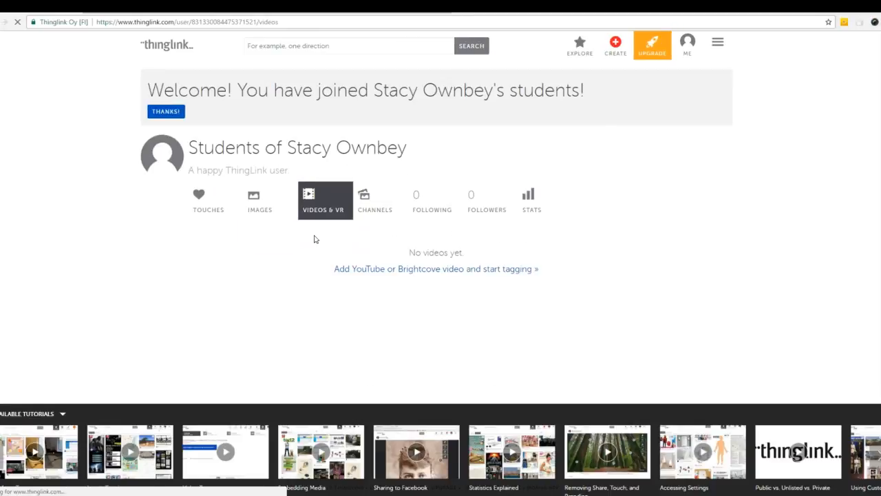
pyautogui.click(435, 269)
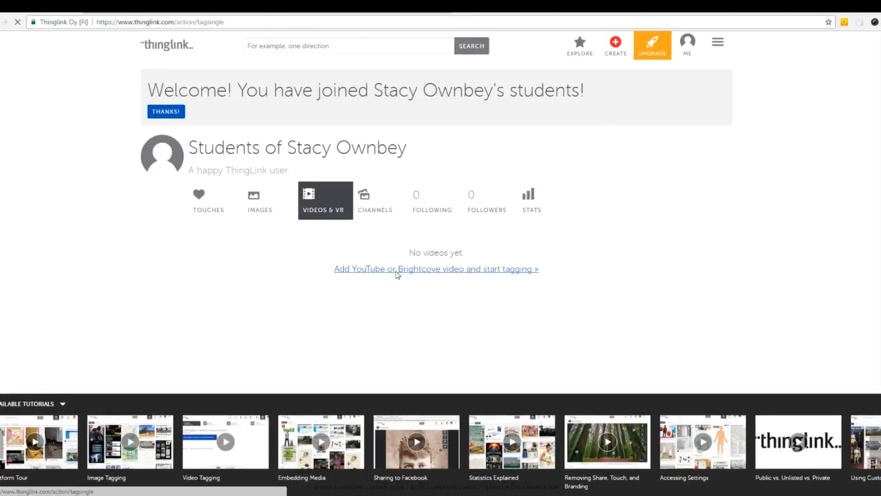
pyautogui.click(614, 42)
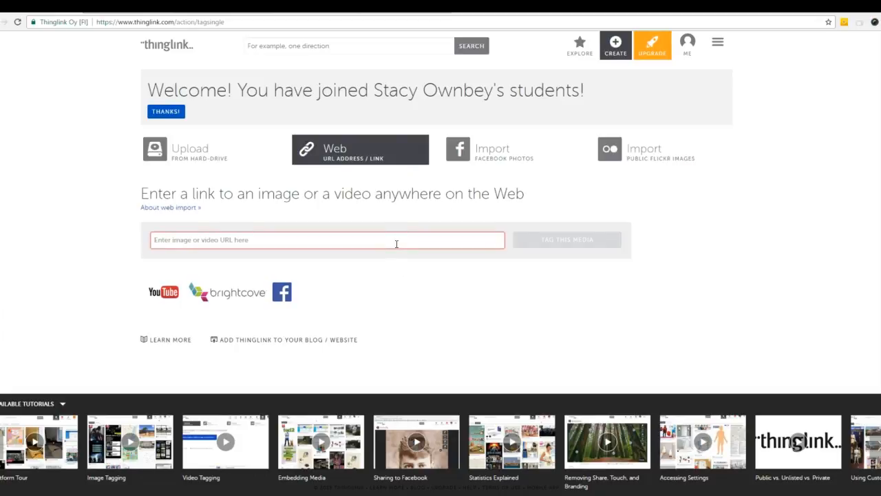
pyautogui.write('https://www.youtube.com/watch?v=ReYeD9UXdk0')
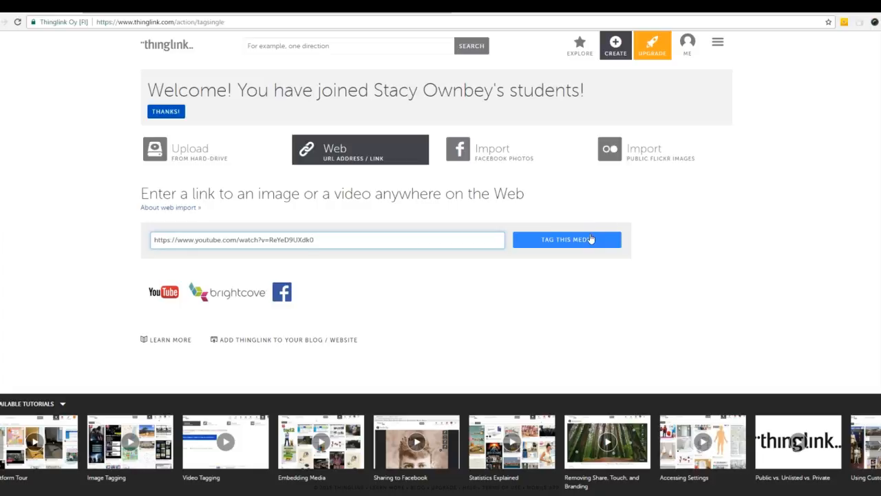
pyautogui.click(568, 240)
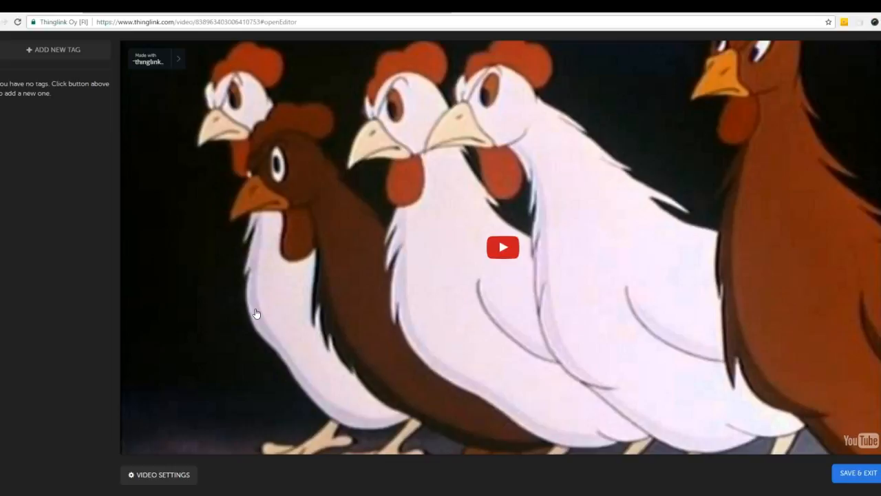
pyautogui.moveTo(476, 266)
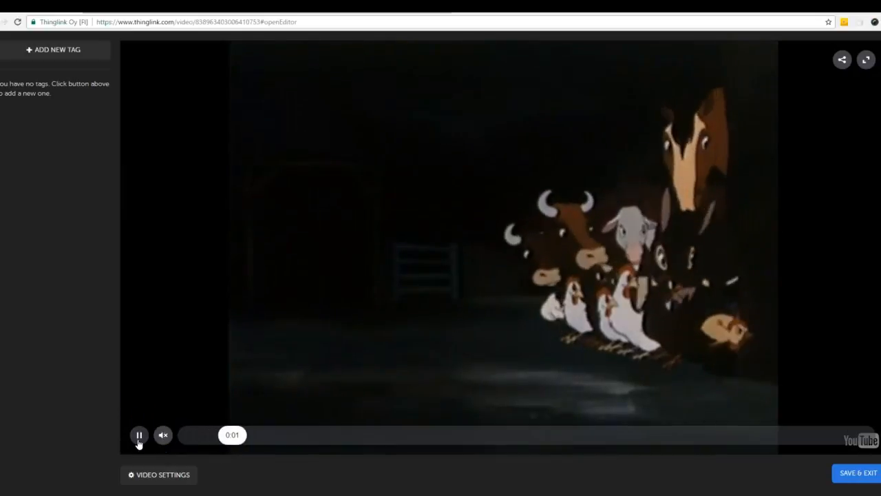
# Step: Pause the farm-animal cartoon clip at 0:03 where the tag should appear
pyautogui.click(138, 435)
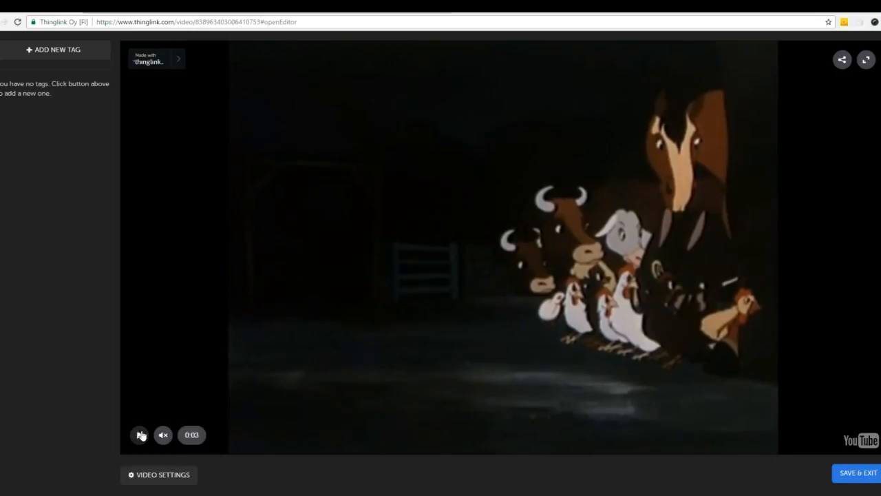
pyautogui.click(139, 436)
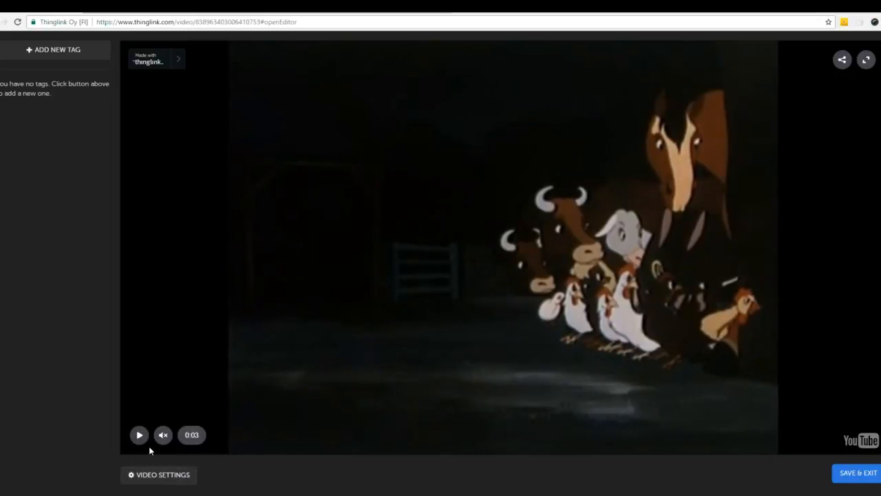
pyautogui.moveTo(69, 50)
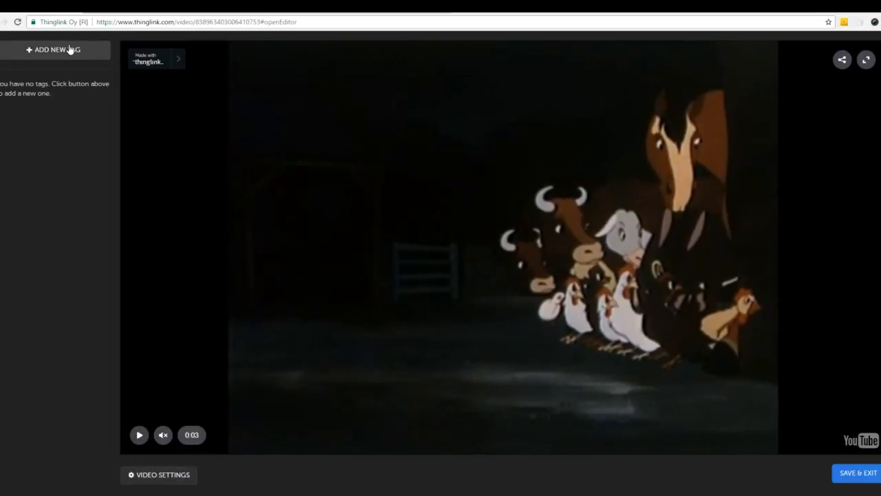
# Step: Save a new tag at 0:03 linking to the PBS propaganda.pdf URL with text 'Types of Propaganda'
pyautogui.click(52, 50)
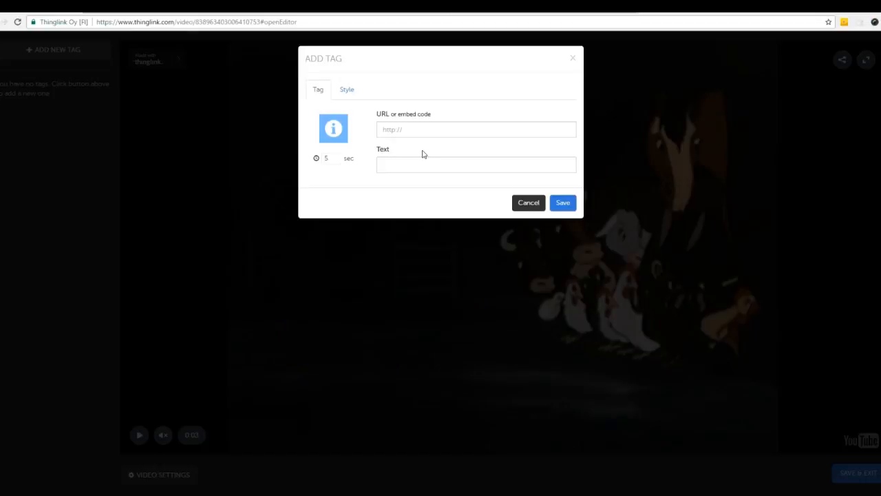
pyautogui.click(476, 129)
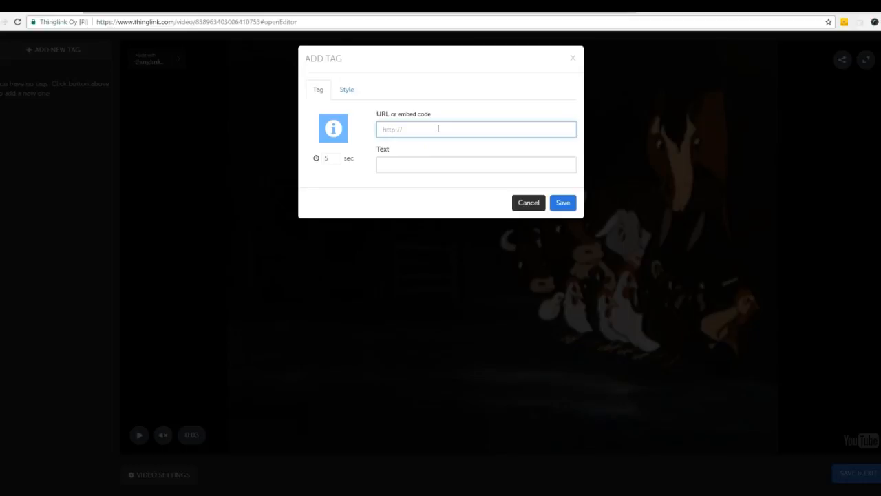
pyautogui.write('http://www-tc.pbs.org/weta/reportingamericaatwar/teachers/pdf/propaganda.pdf')
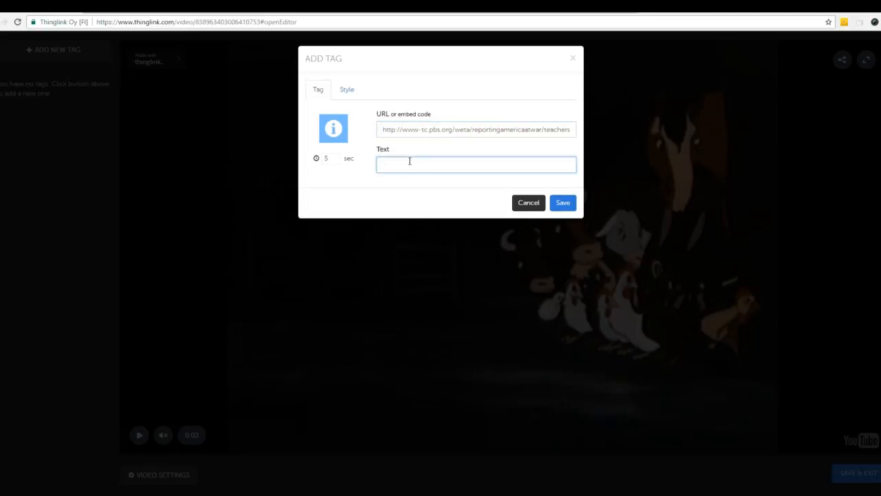
pyautogui.write('Types of')
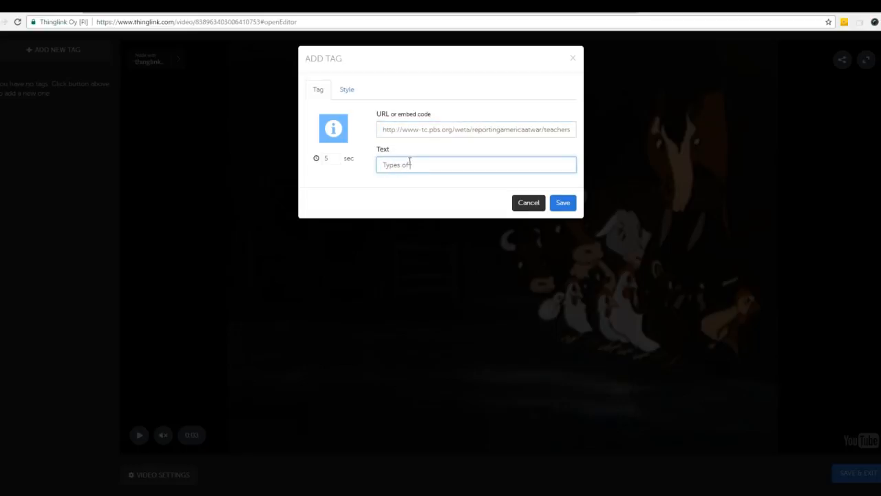
pyautogui.write('Propaganda')
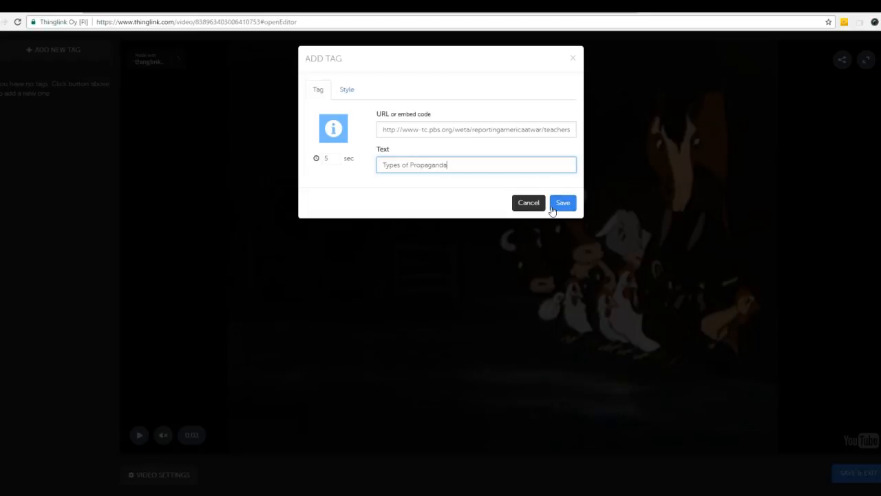
pyautogui.click(562, 203)
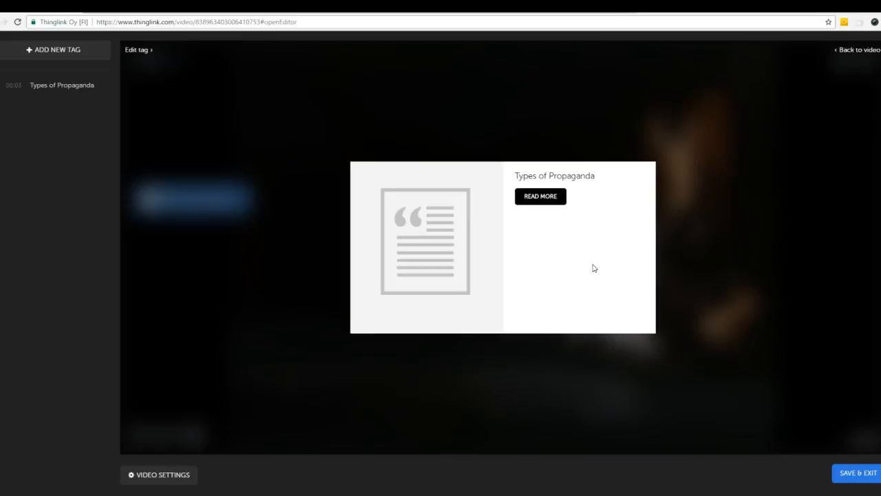
pyautogui.moveTo(600, 286)
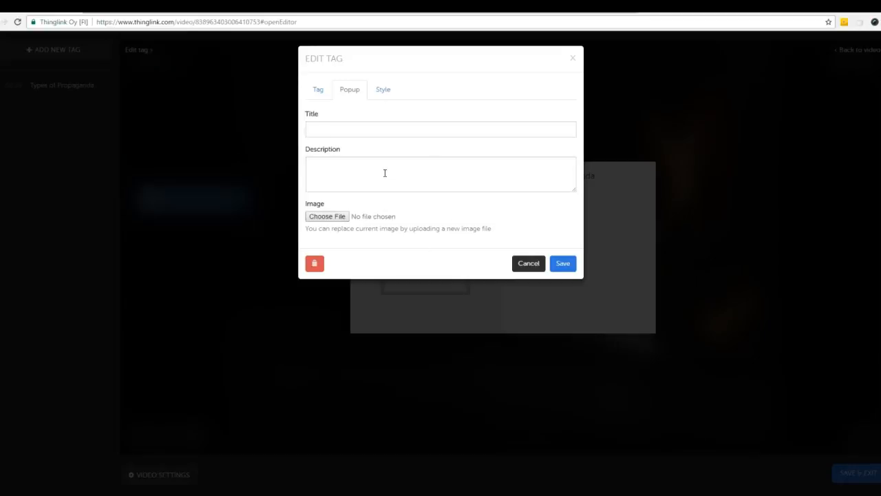
pyautogui.moveTo(360, 213)
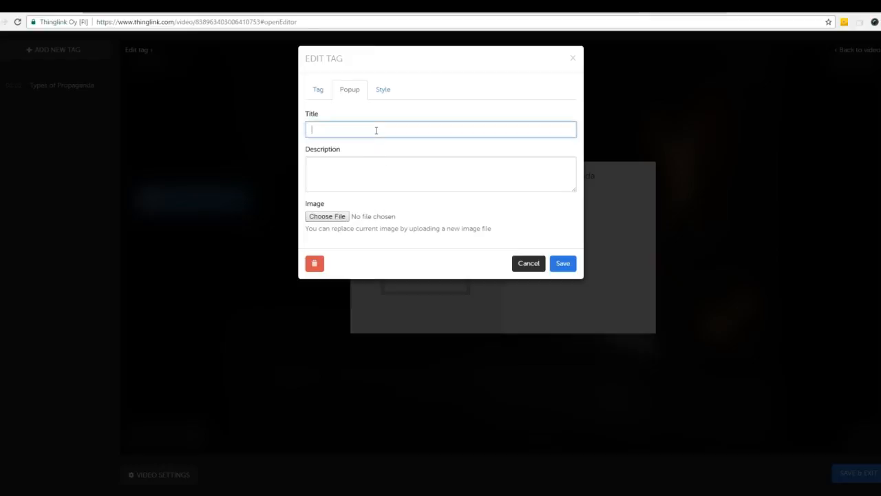
# Step: Title the tag's popup card 'Propaganda' and save it
pyautogui.write('Propaganda')
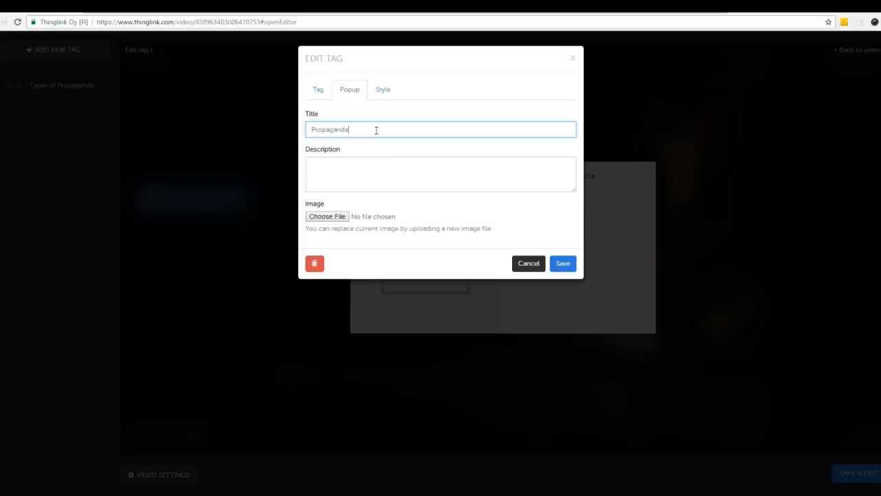
pyautogui.click(561, 263)
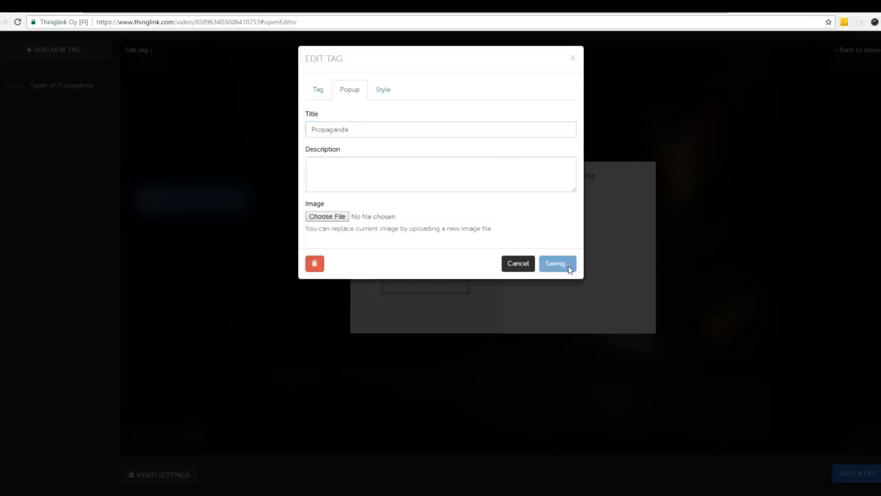
pyautogui.click(555, 263)
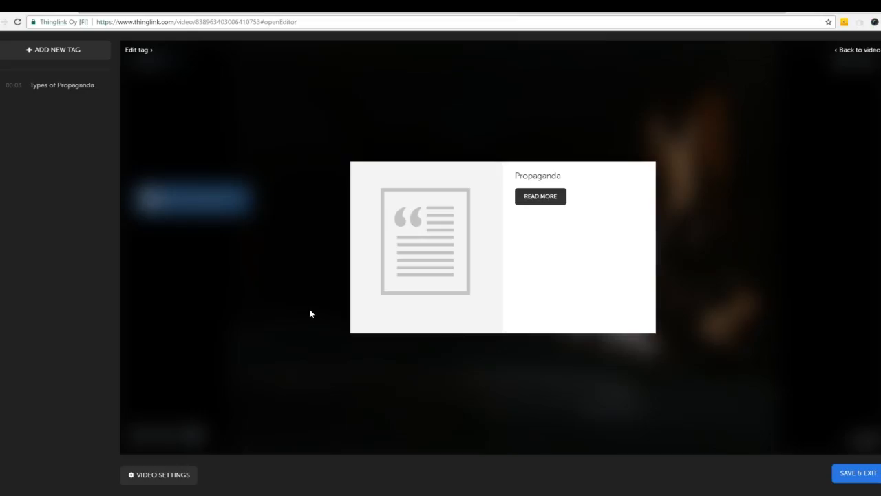
pyautogui.moveTo(870, 58)
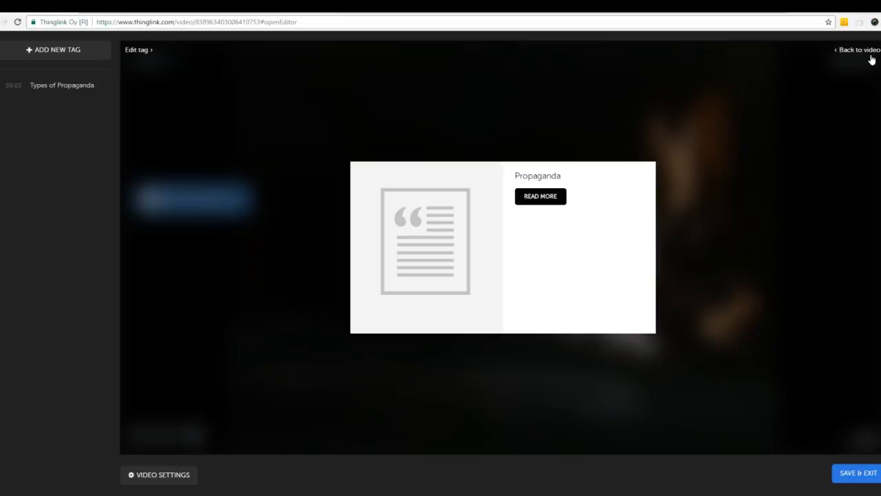
# Step: Go back to the tagged video and Save & Exit the finished project
pyautogui.click(858, 50)
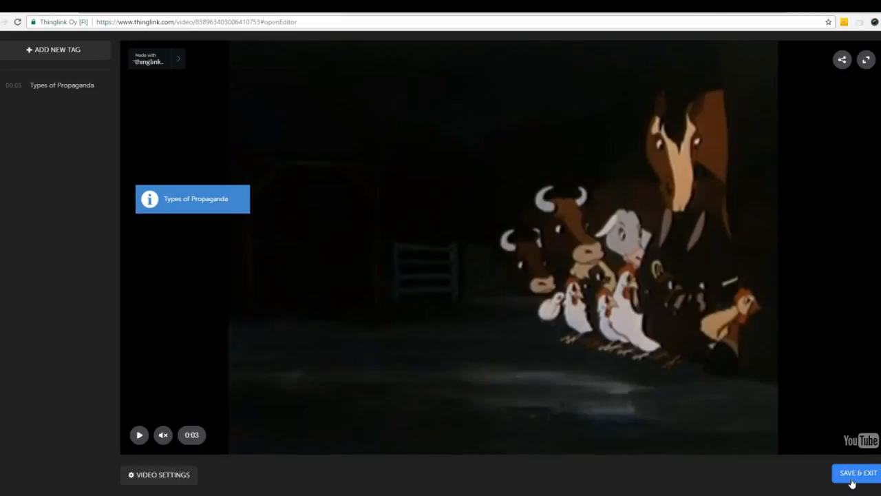
pyautogui.click(858, 472)
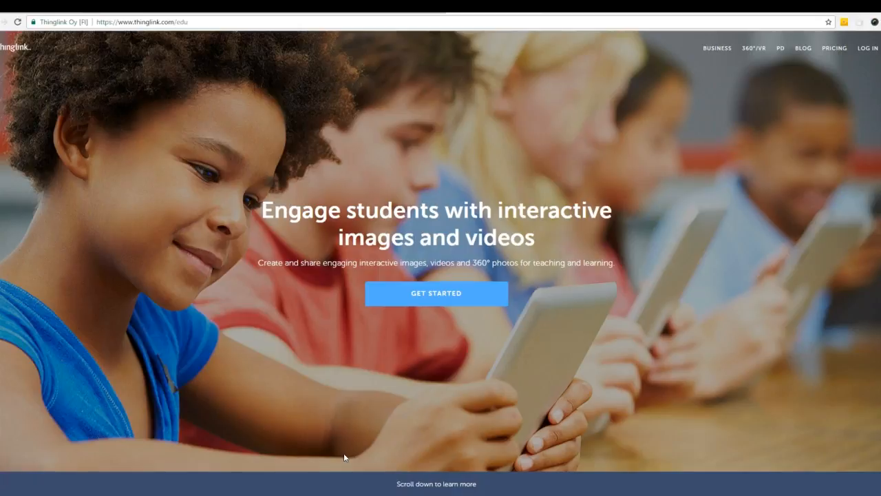
pyautogui.moveTo(58, 456)
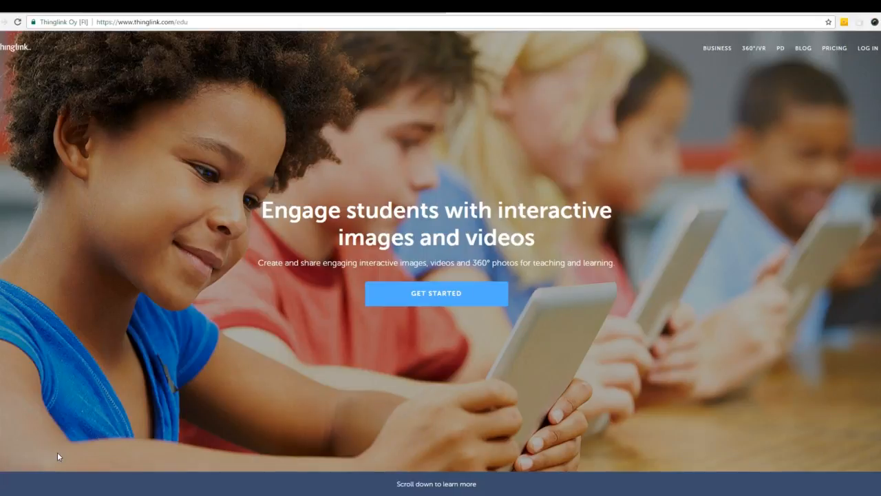